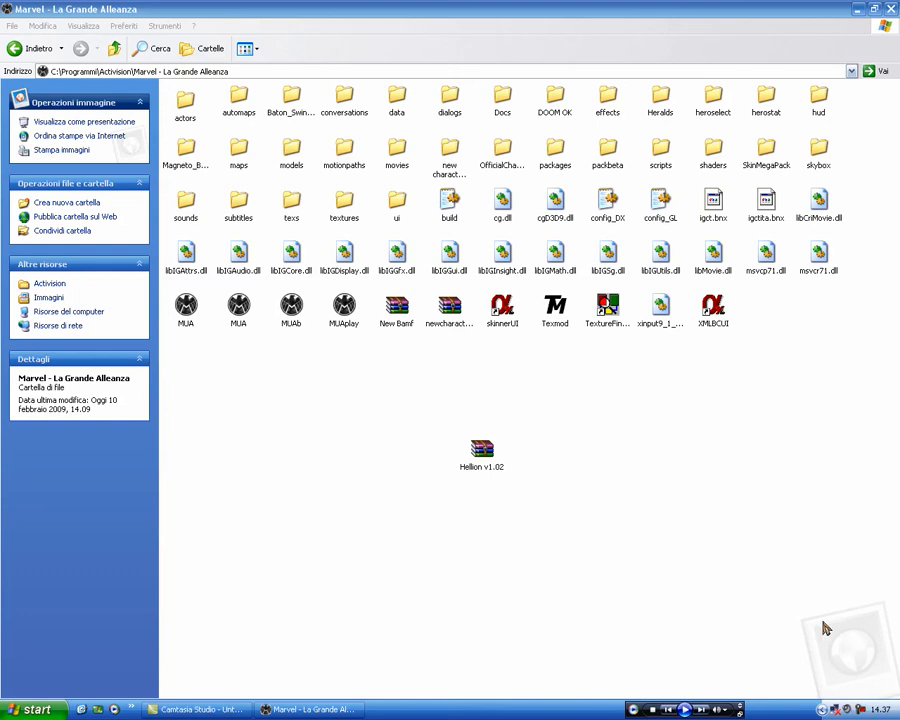
mouse_move(596, 436)
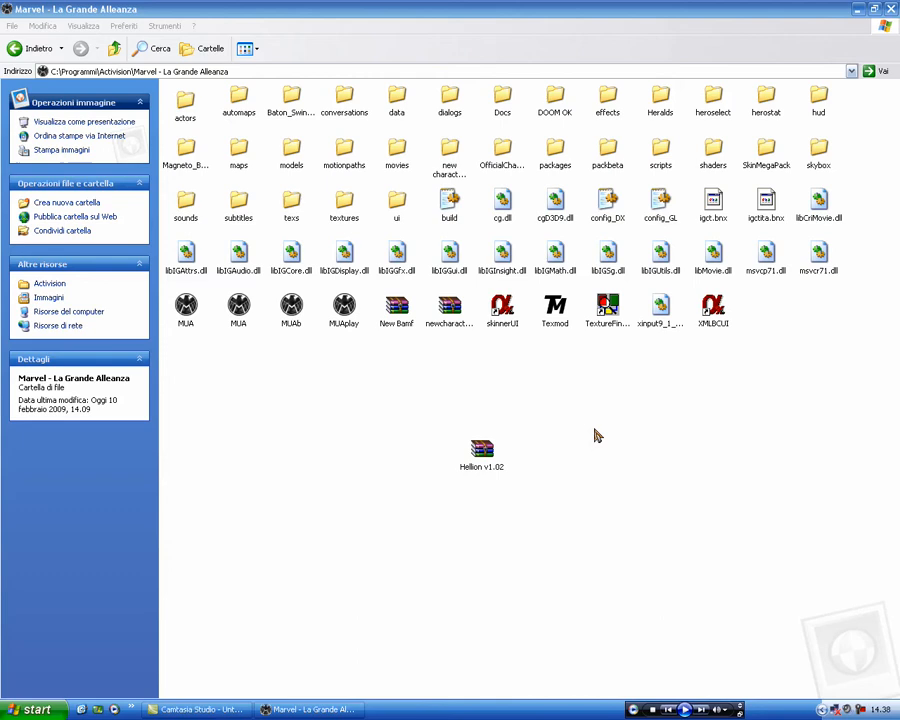
mouse_move(592, 444)
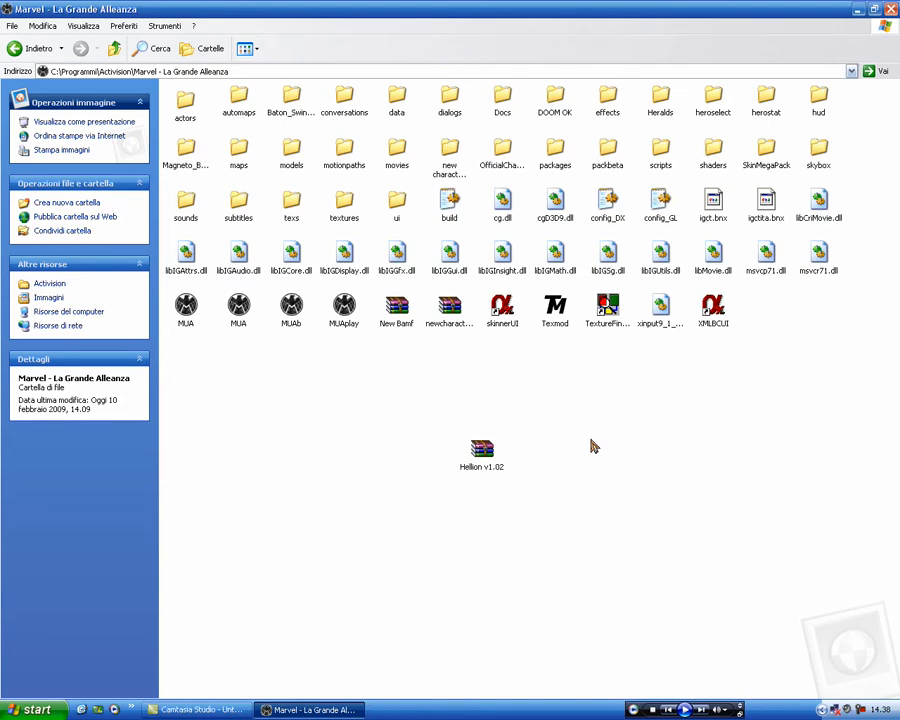
mouse_move(740, 436)
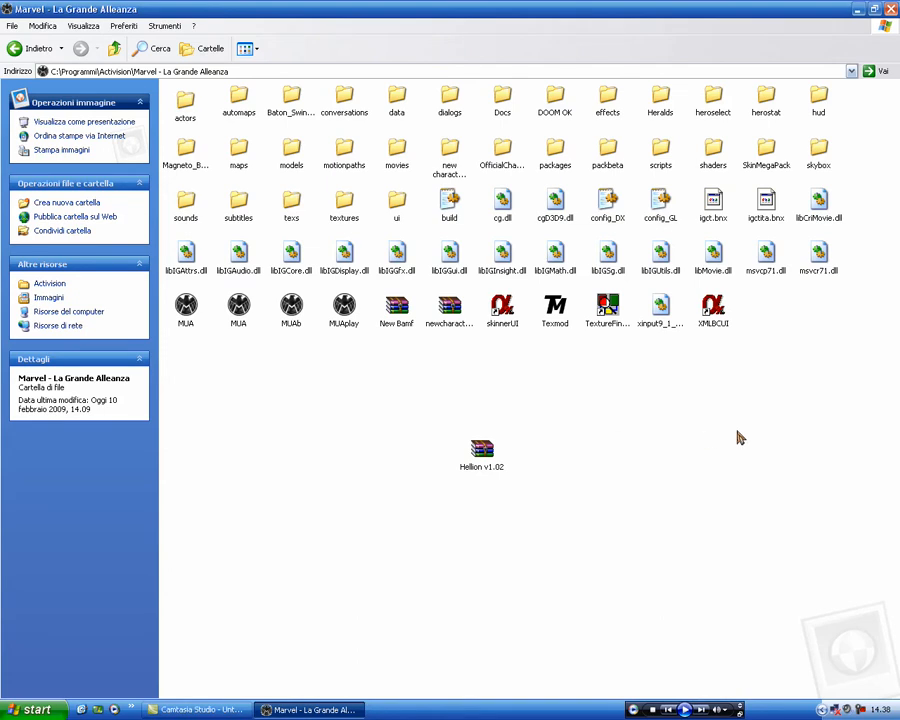
mouse_move(676, 464)
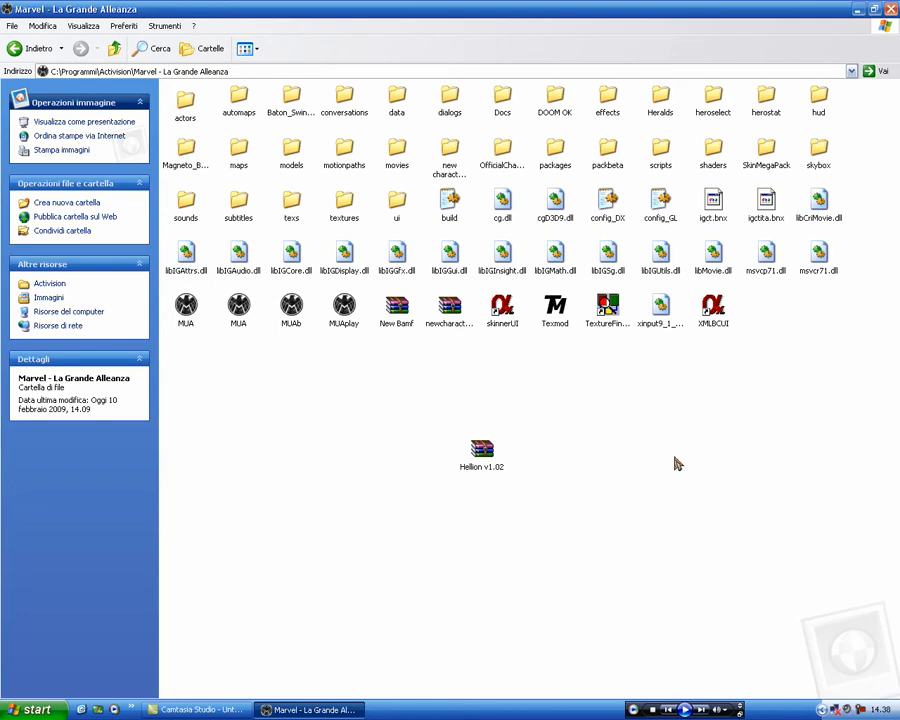
mouse_move(710, 248)
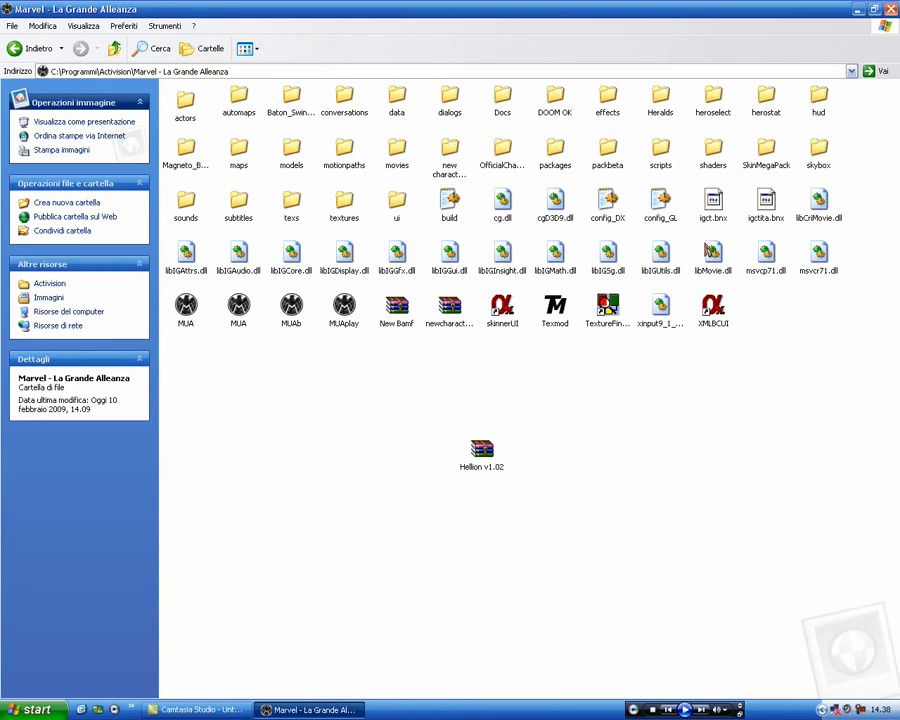
mouse_move(736, 202)
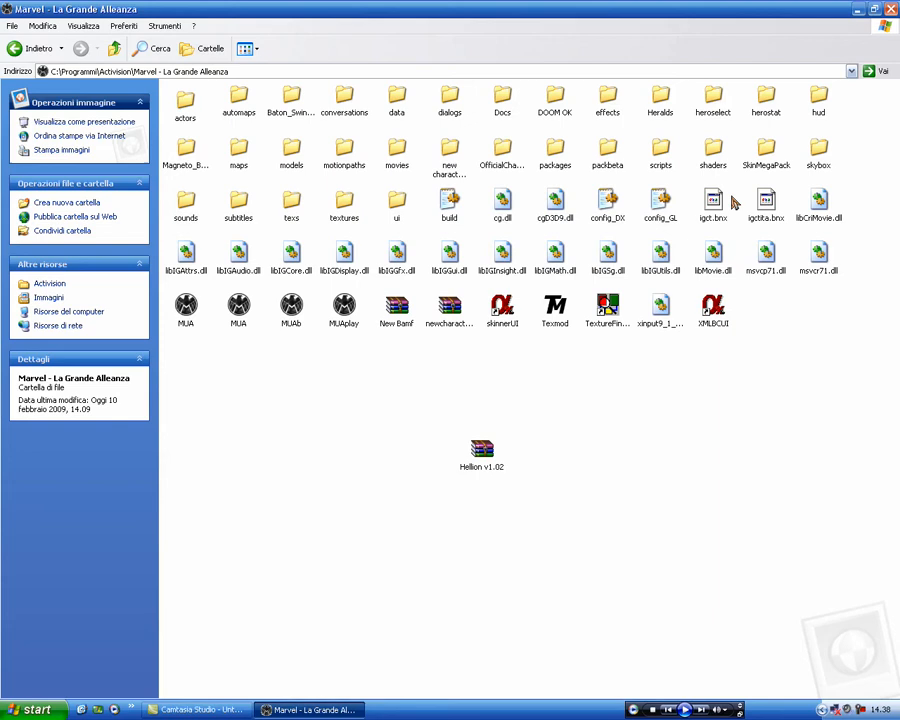
mouse_move(488, 436)
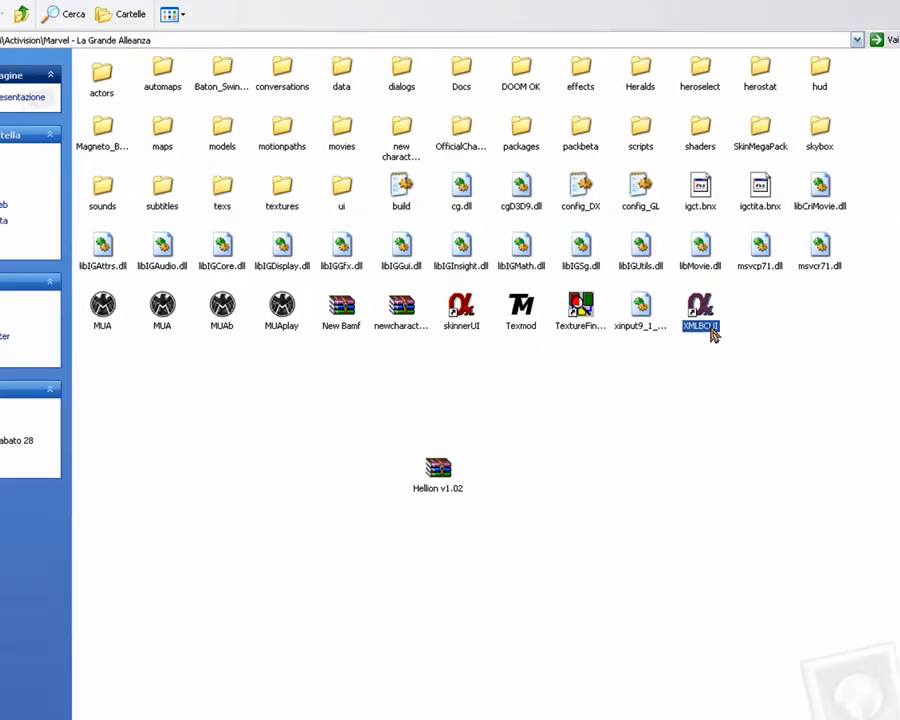
Briefly launch the XMLB compiler, close it and return to the main game folder.
double_click(700, 310)
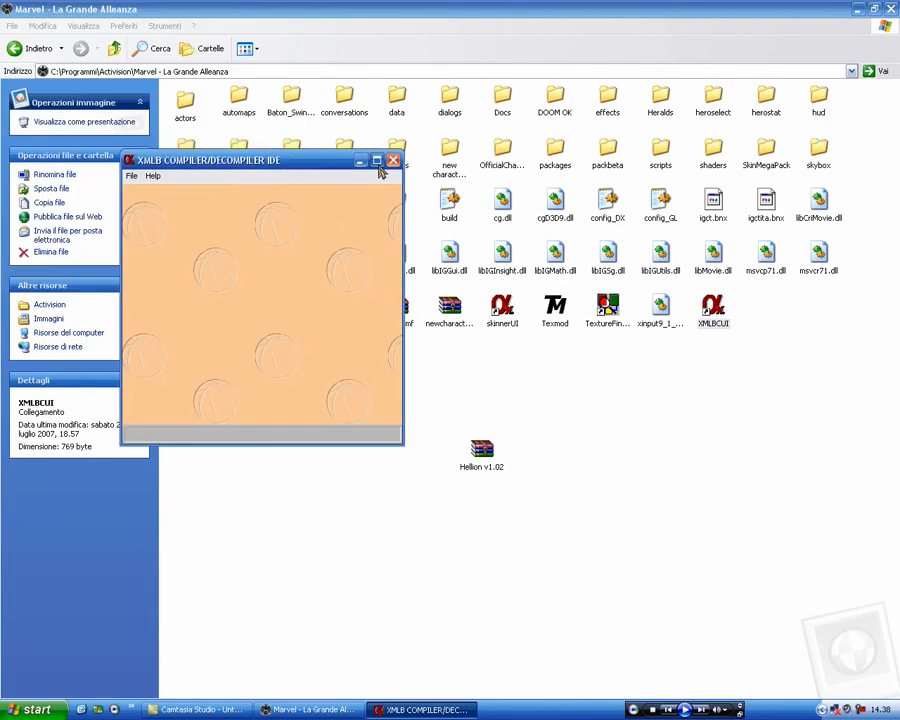
mouse_move(392, 160)
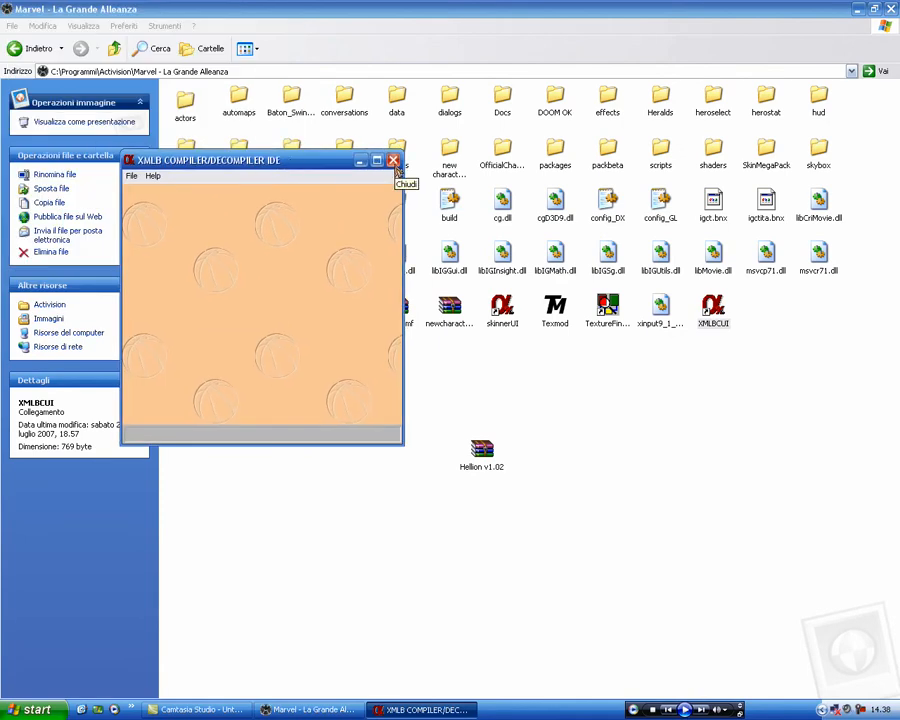
click(392, 160)
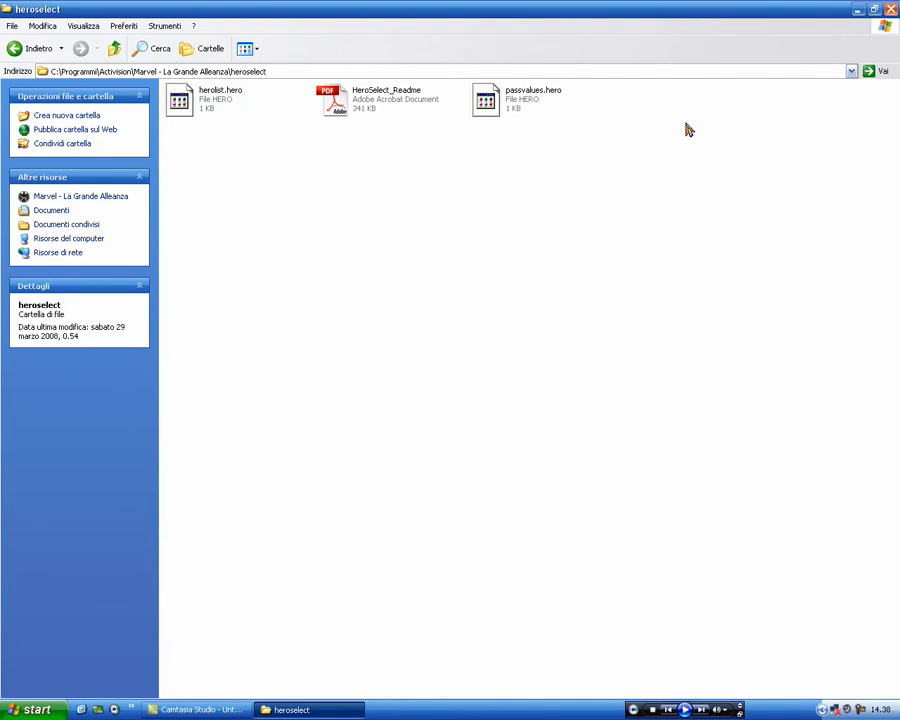
mouse_move(448, 124)
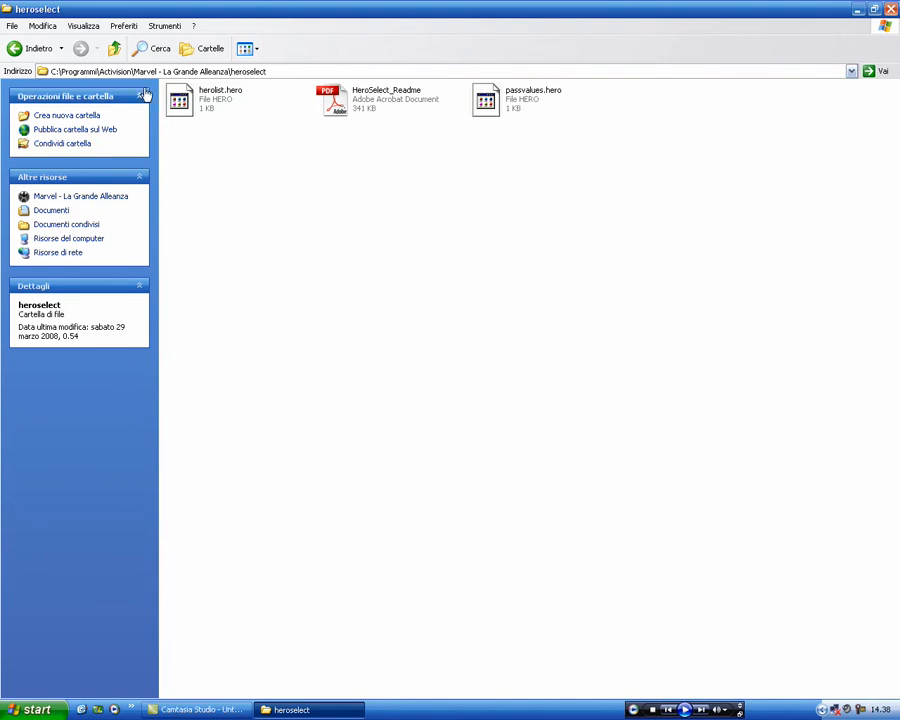
click(12, 48)
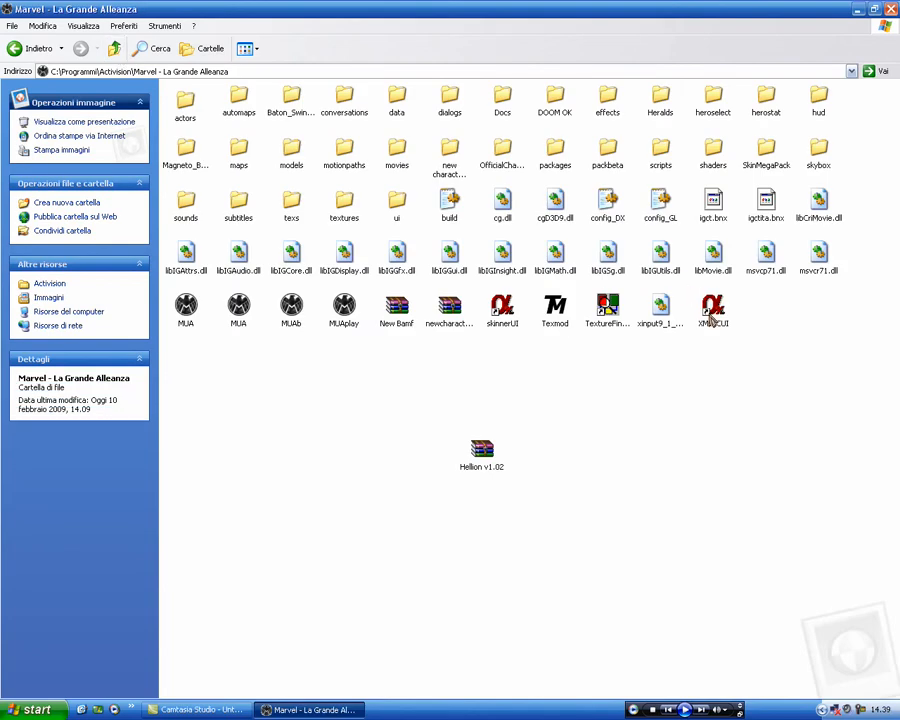
Extract the Hellion v1.02 archive into its own Hellion v1.02 folder with WinRAR.
click(712, 310)
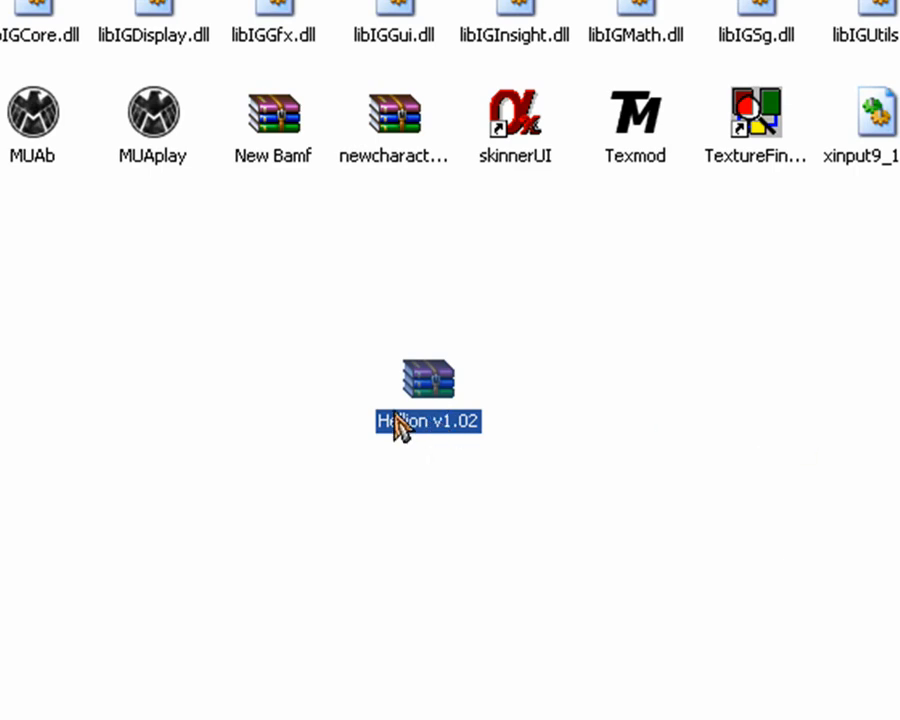
right_click(428, 380)
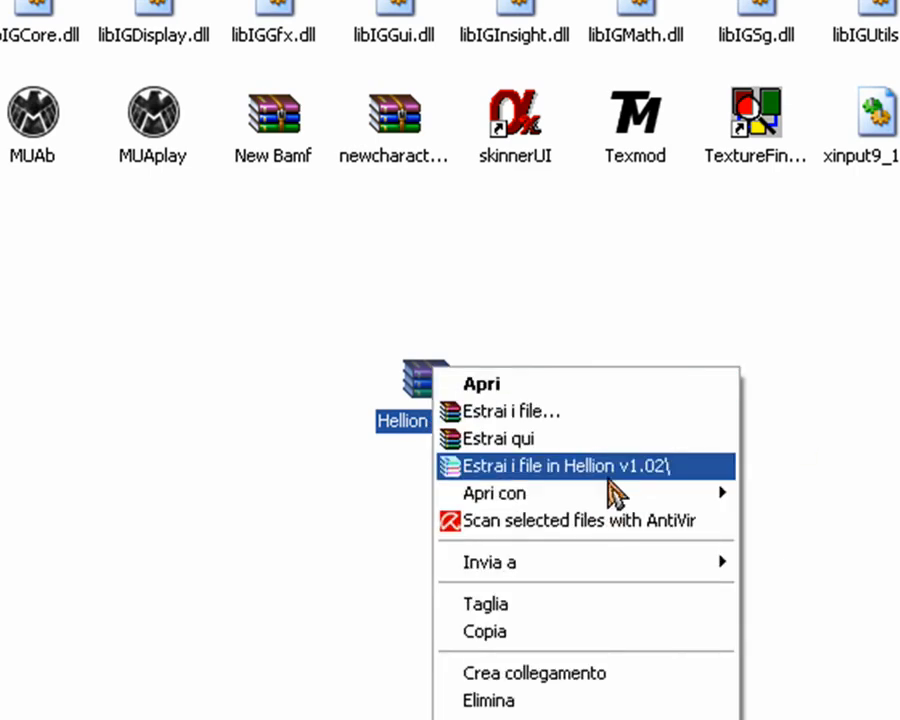
click(552, 466)
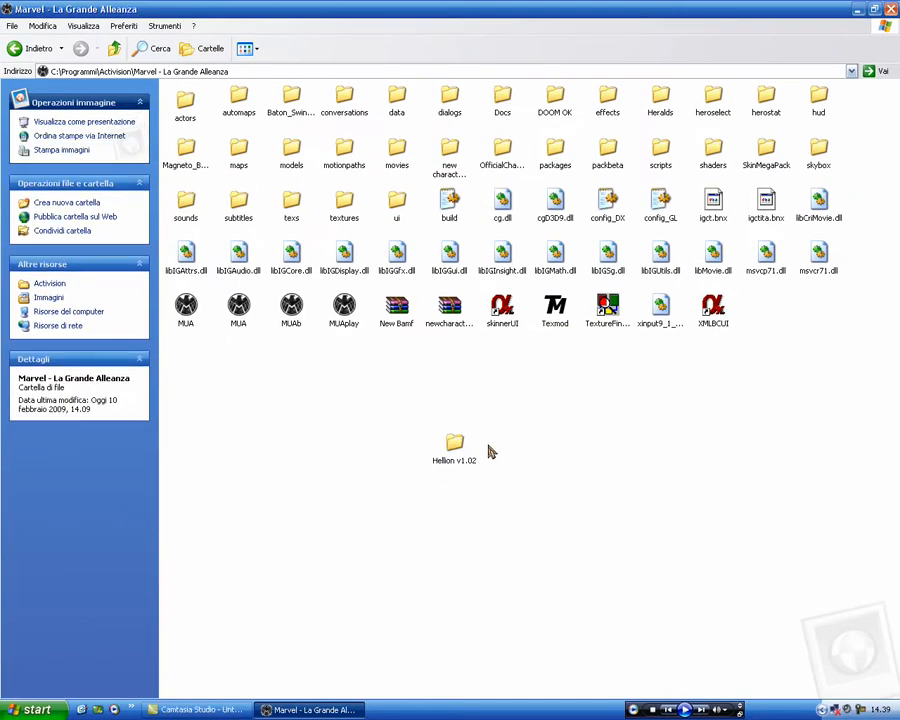
Copy the Hellion v1.02 folders into the game folder, choosing 'Sì a tutti' to replace existing ones.
double_click(454, 444)
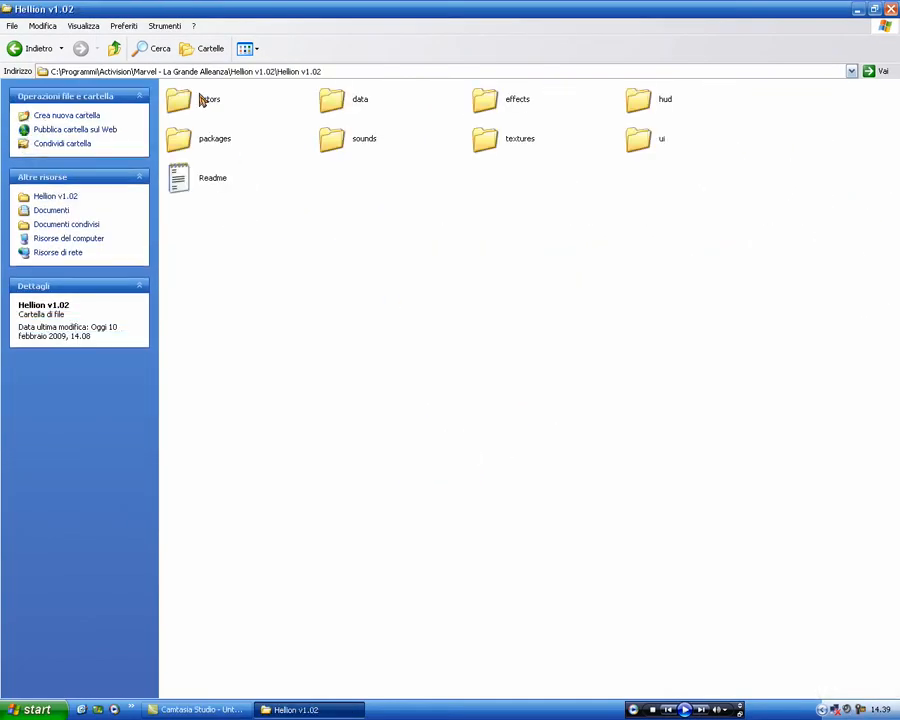
click(208, 100)
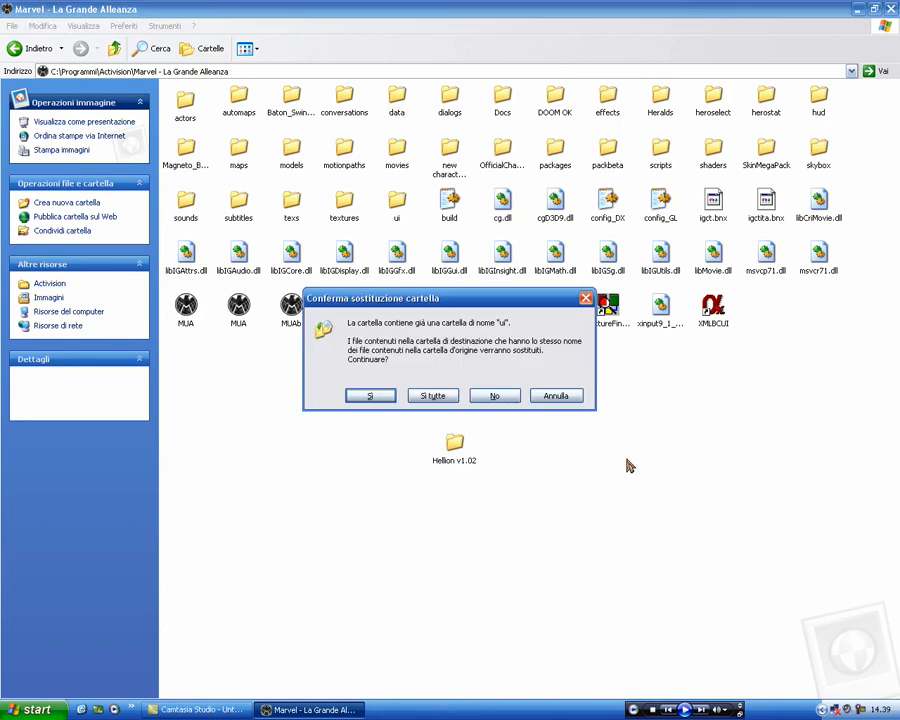
click(432, 396)
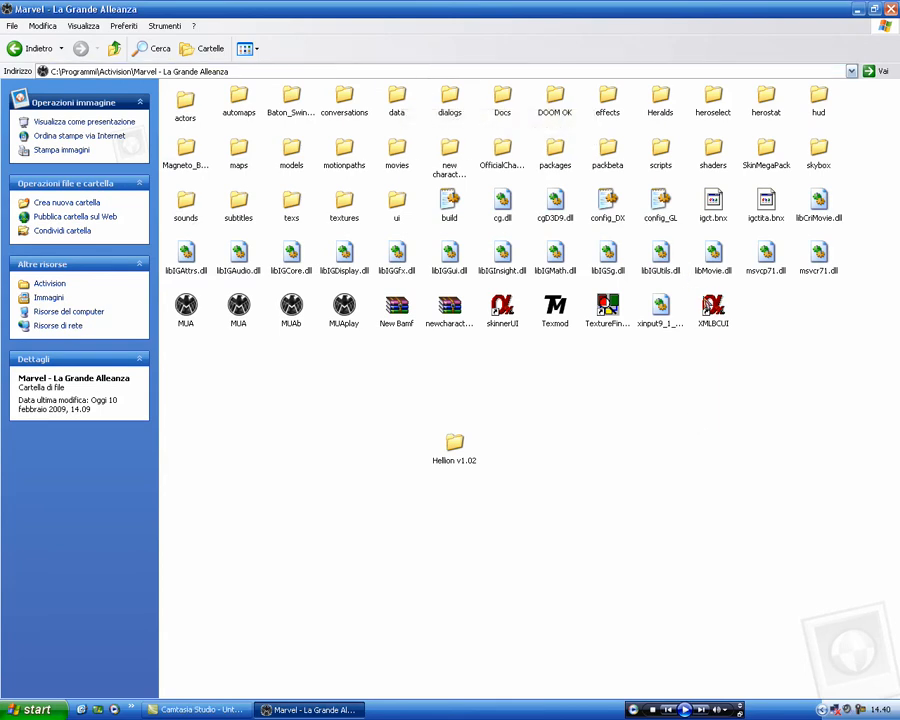
Launch XMLBCUI and start File > DeCompile to bring up the Select XMLB file dialog.
drag(712, 308, 568, 420)
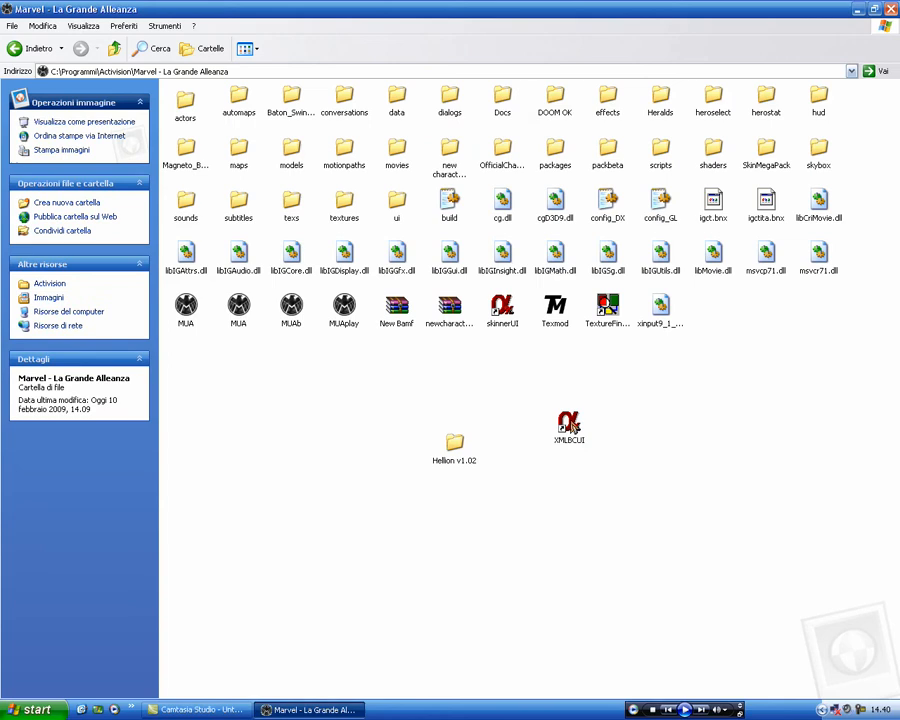
double_click(568, 422)
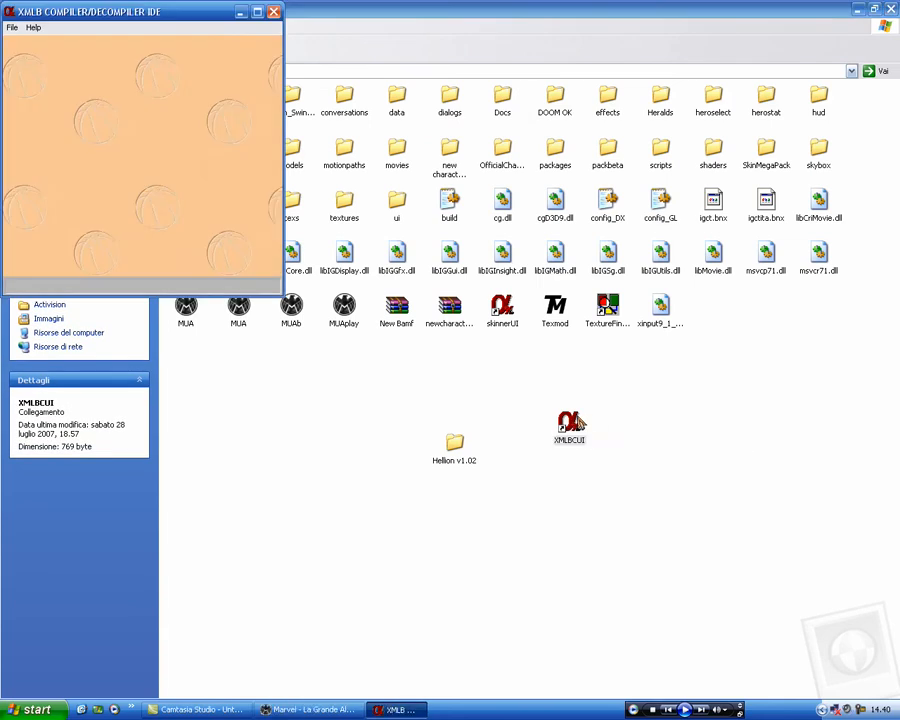
drag(140, 12, 444, 196)
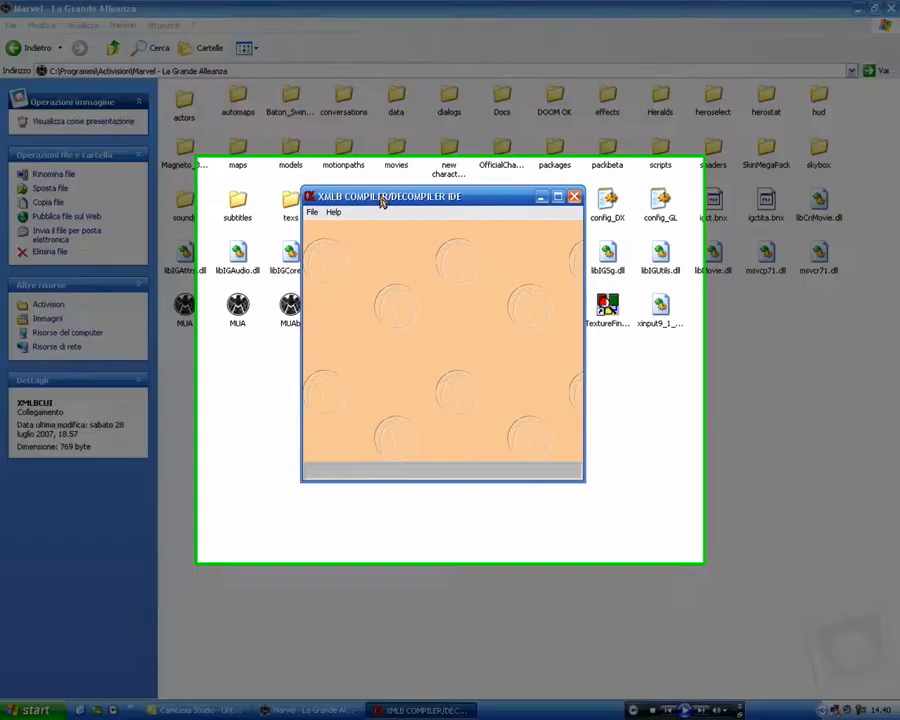
click(312, 212)
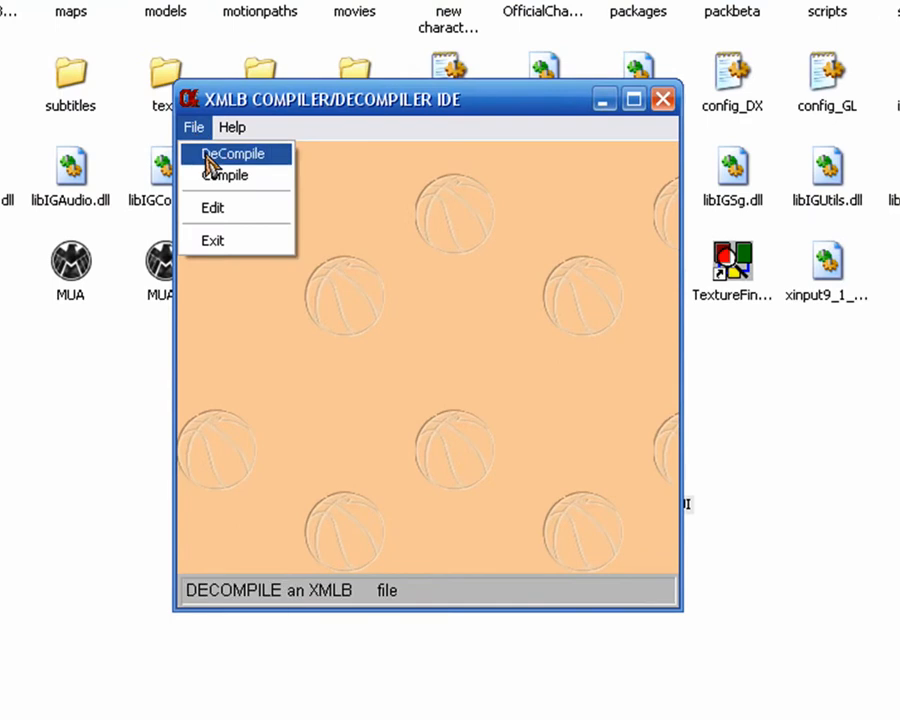
click(232, 152)
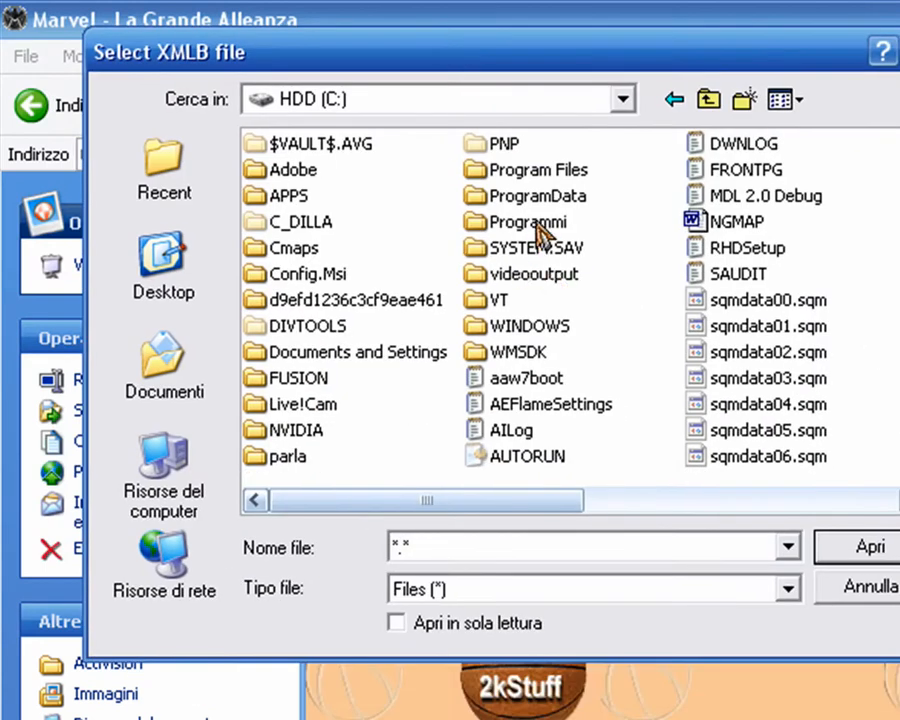
Select herostat.engb from Programmi\Activision\Marvel - La Grande Alleanza\data as the decompile input.
click(536, 168)
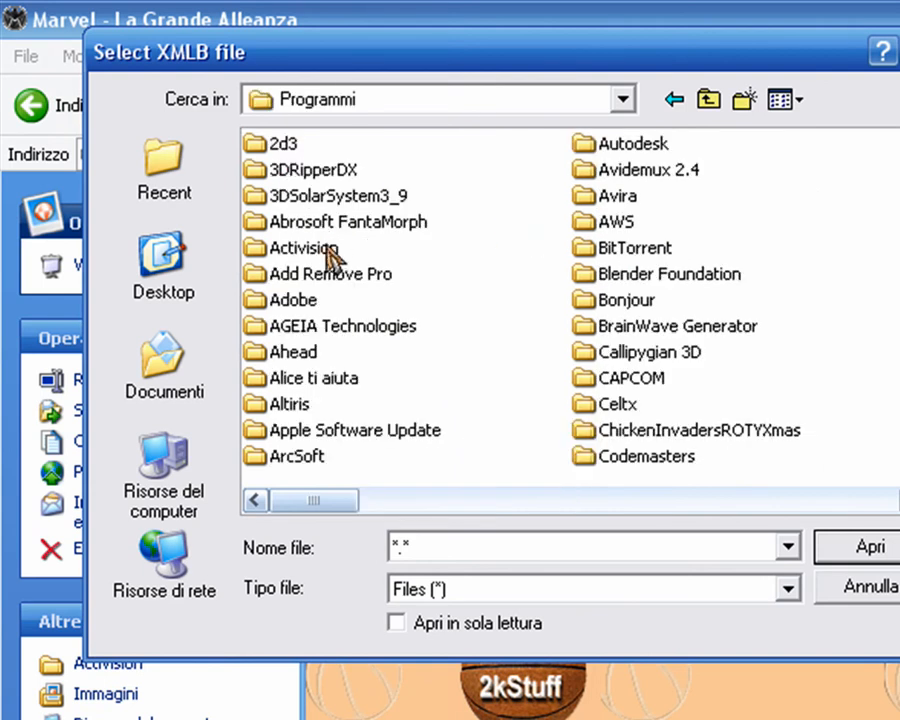
double_click(304, 248)
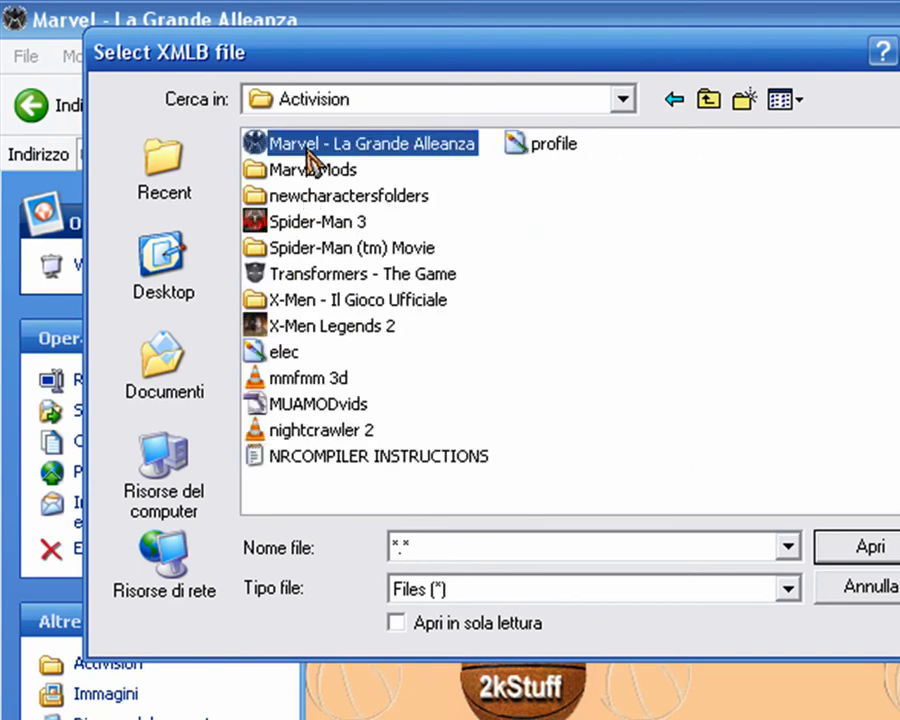
double_click(372, 144)
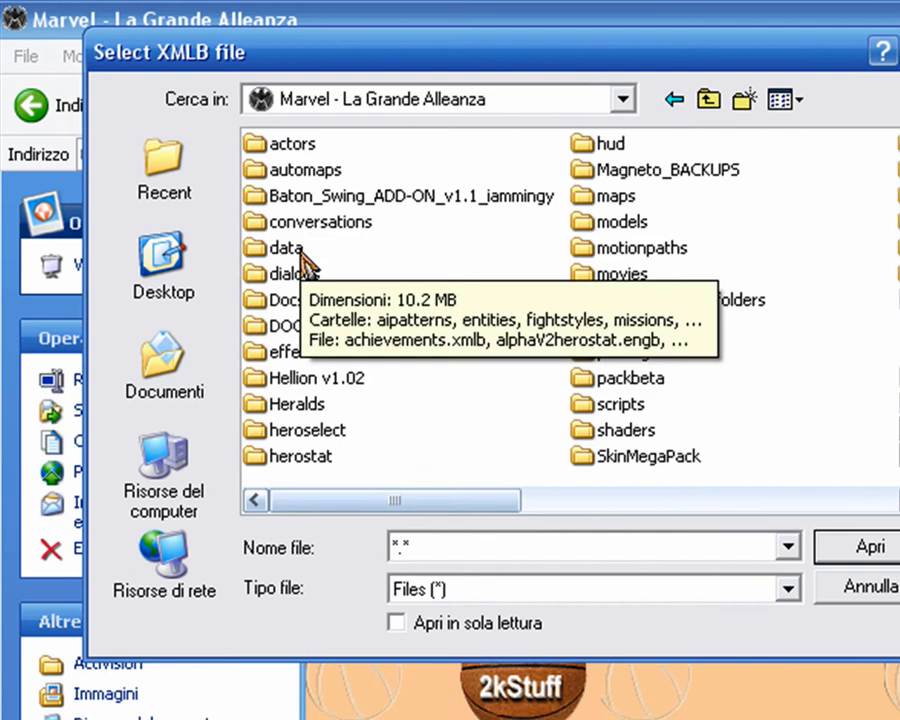
double_click(282, 248)
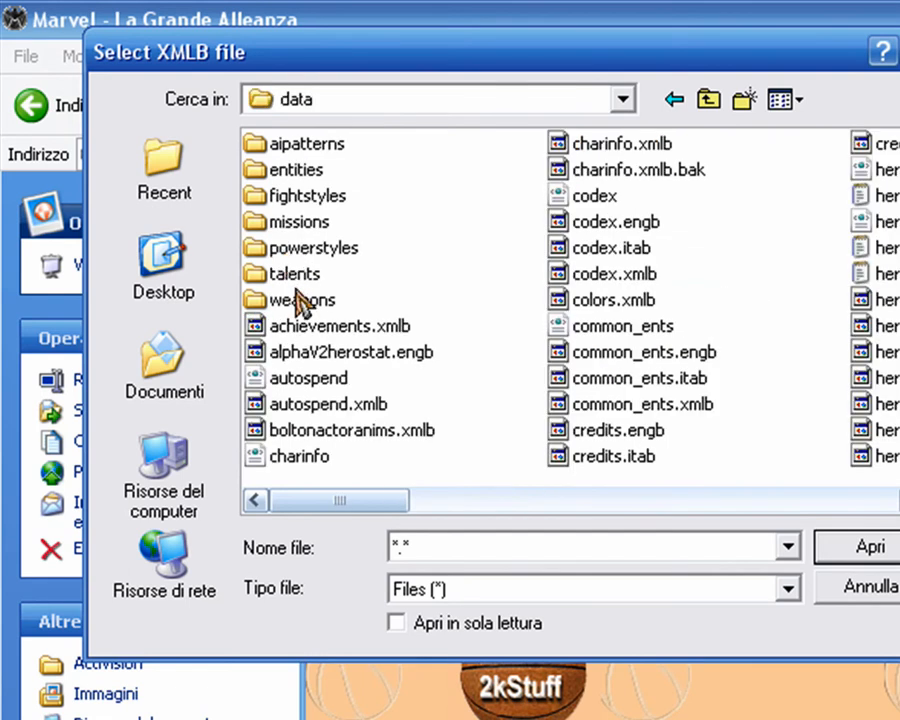
click(884, 324)
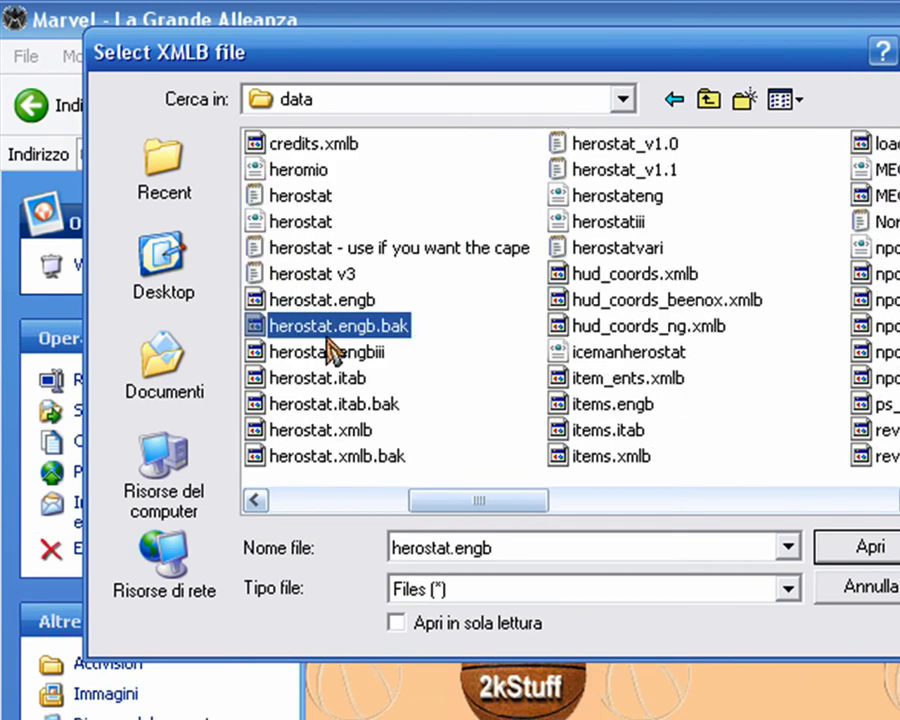
click(316, 298)
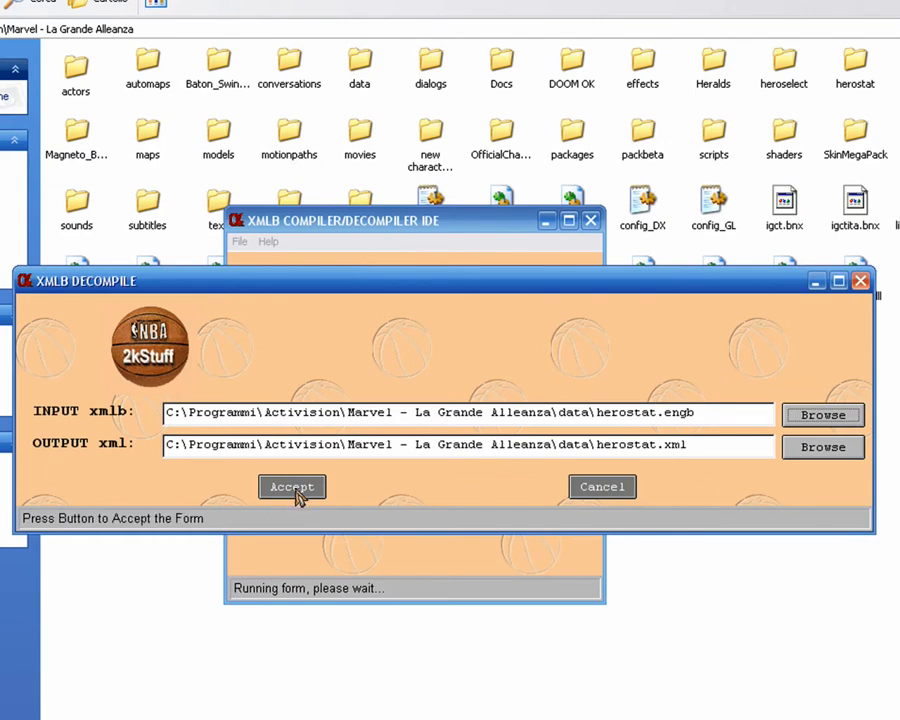
Accept the decompile settings so herostat.engb becomes herostat.xml, then reopen XMLBCUI showing Done!
click(292, 486)
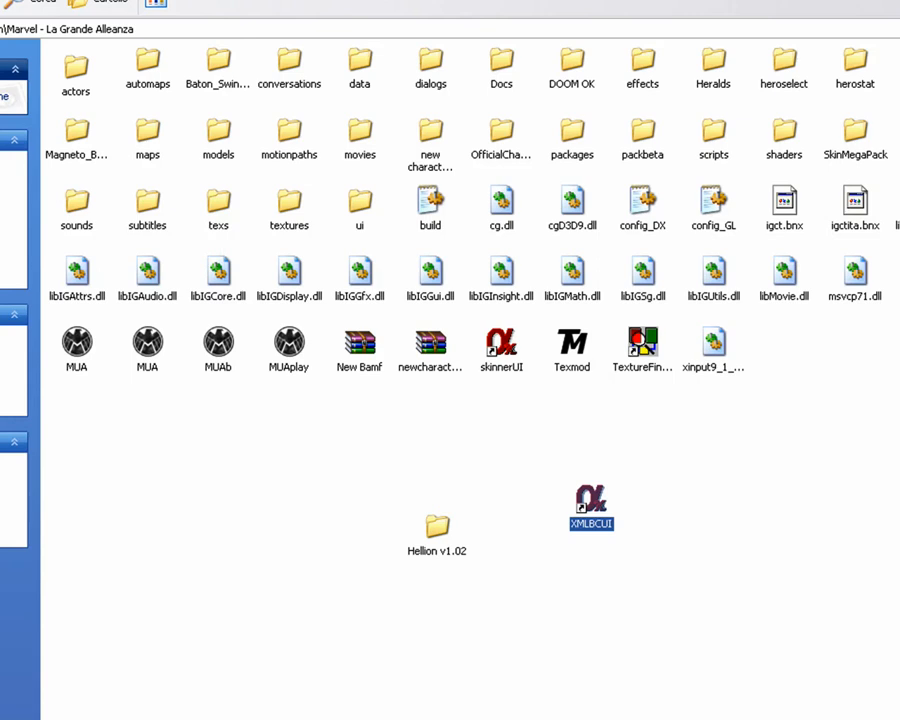
double_click(590, 508)
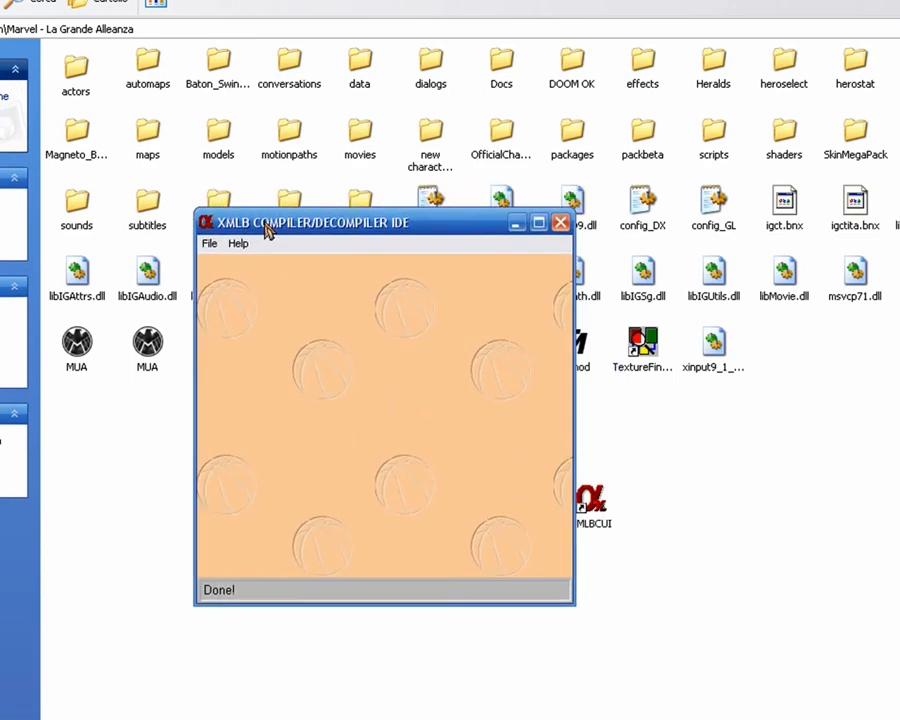
Use File > Edit to open the decompiled herostat in Notepad and scroll through its character entries.
click(210, 244)
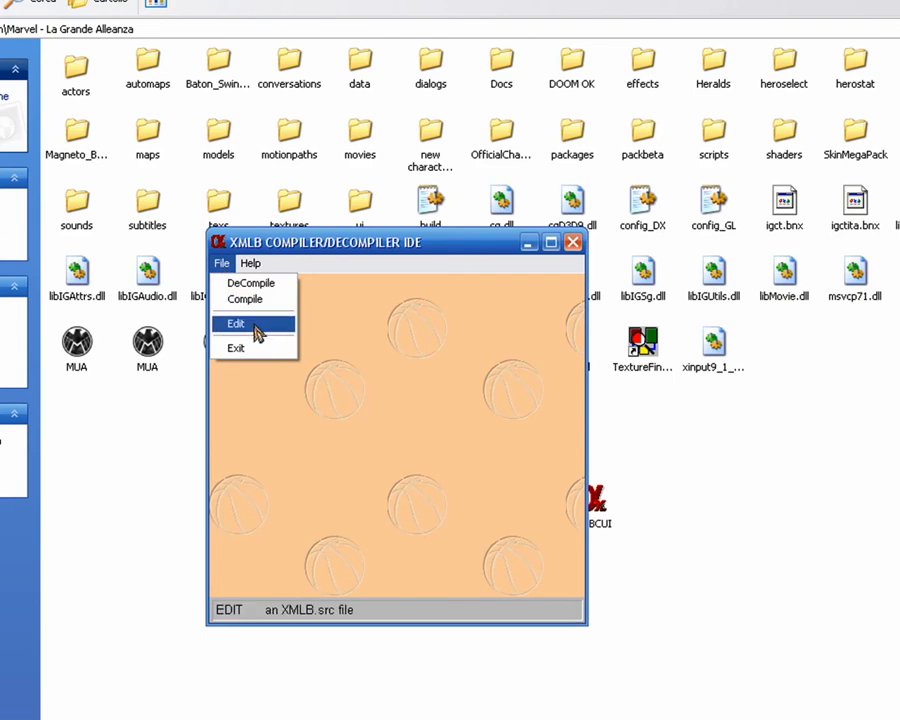
click(236, 324)
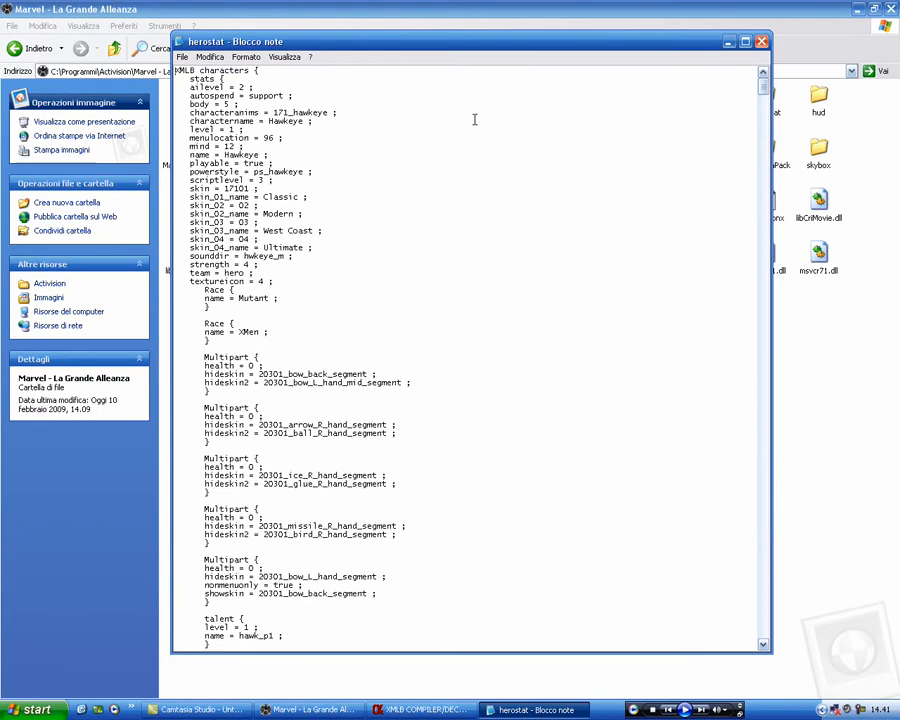
scroll(down, 3)
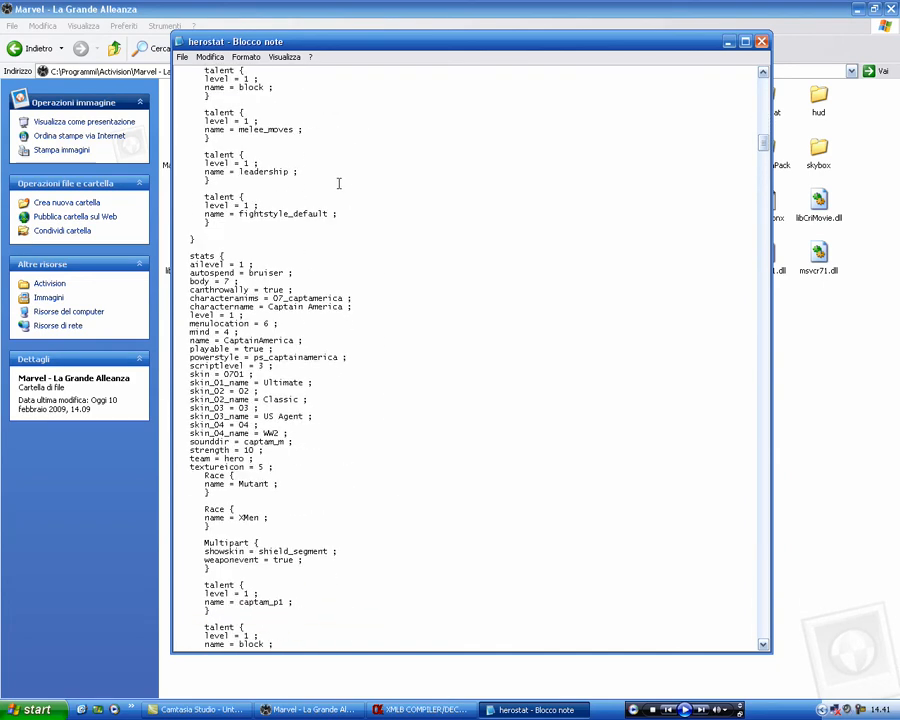
scroll(down, 3)
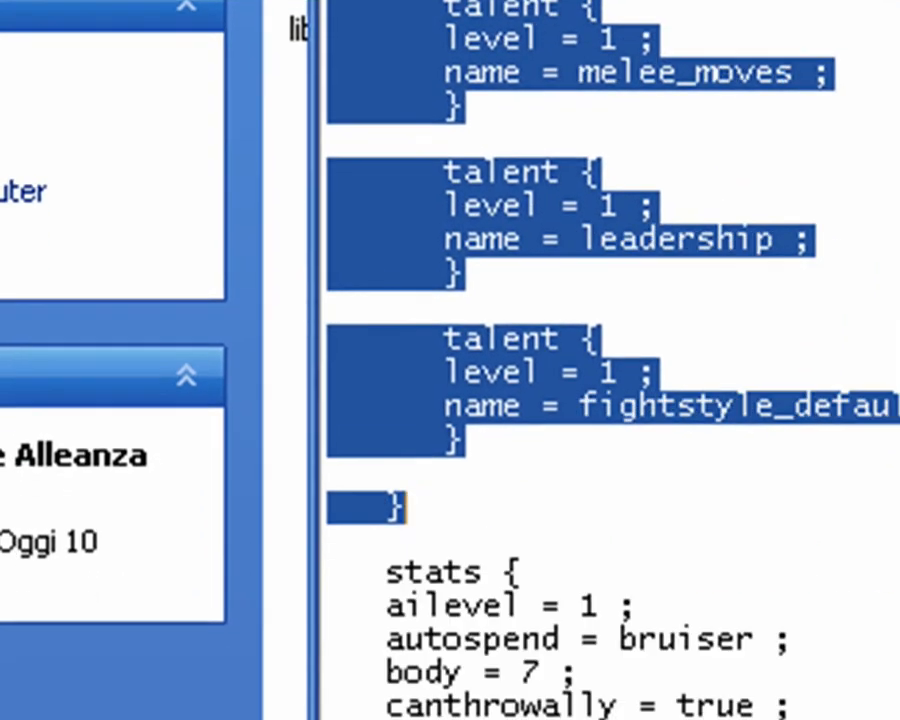
scroll(down, 3)
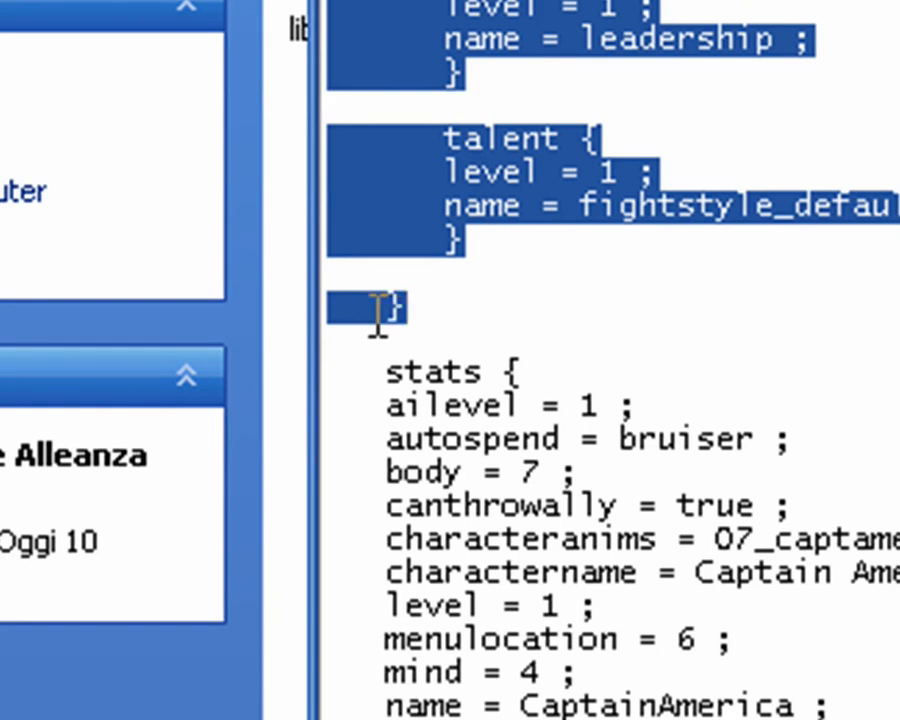
mouse_move(780, 376)
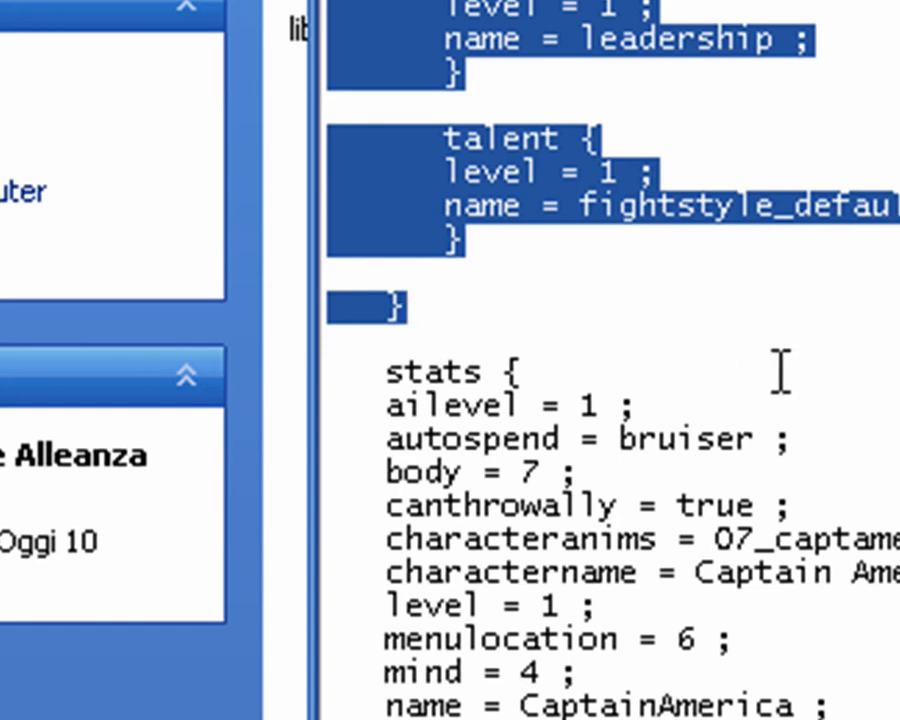
scroll(down, 3)
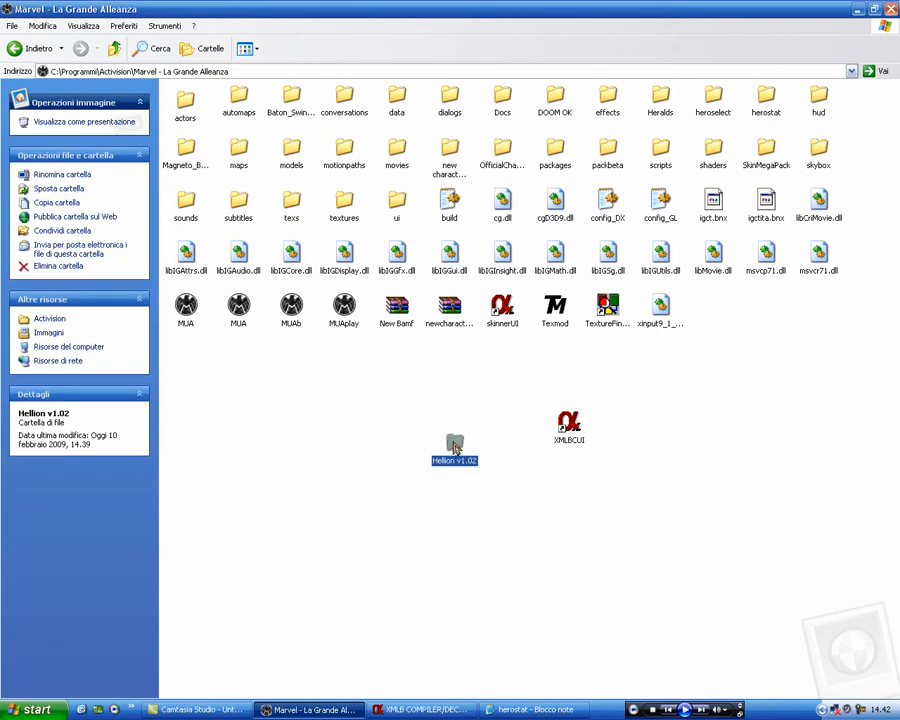
Open the Herostat text document from the Hellion v1.02 mod's data folder in Notepad.
double_click(454, 444)
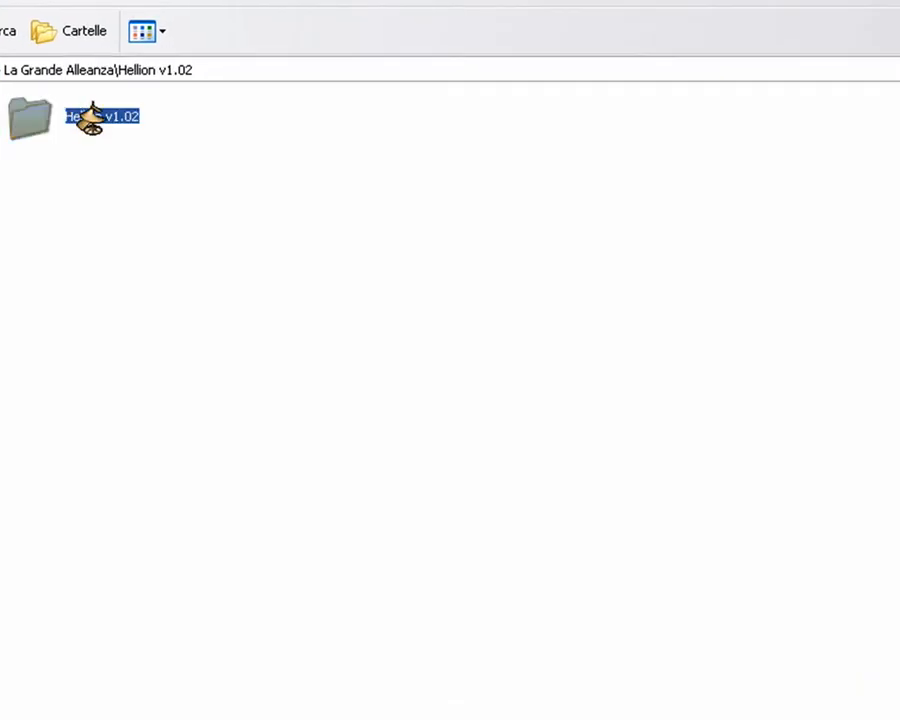
double_click(100, 116)
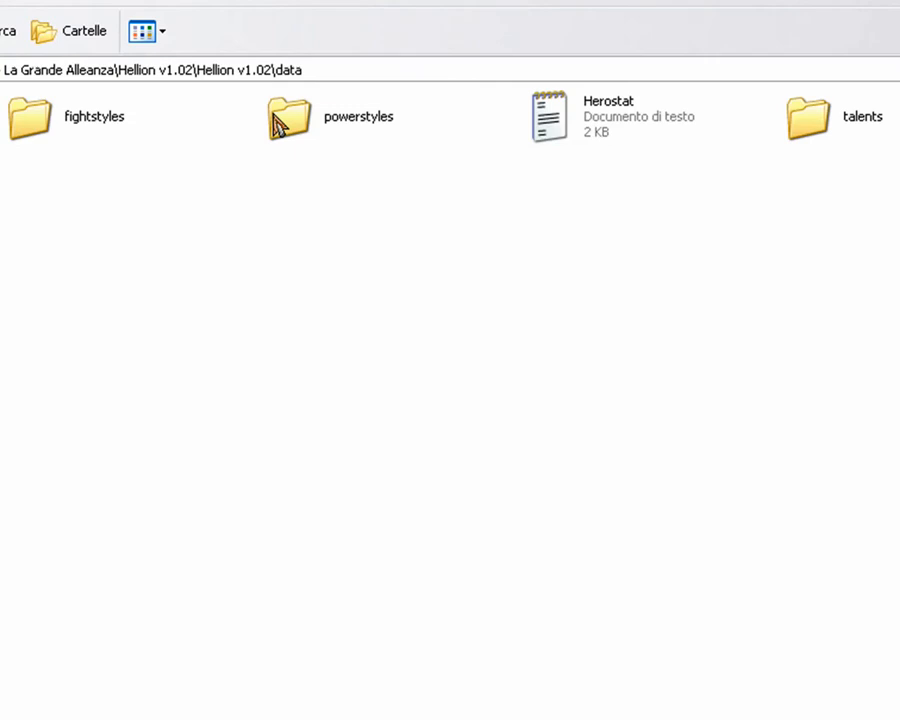
click(636, 116)
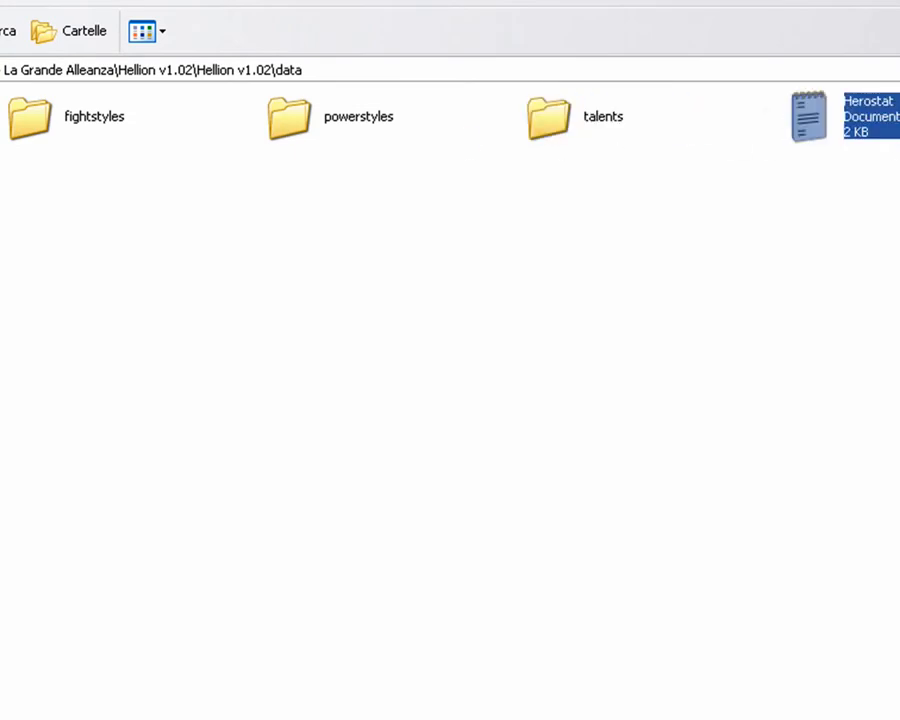
double_click(810, 116)
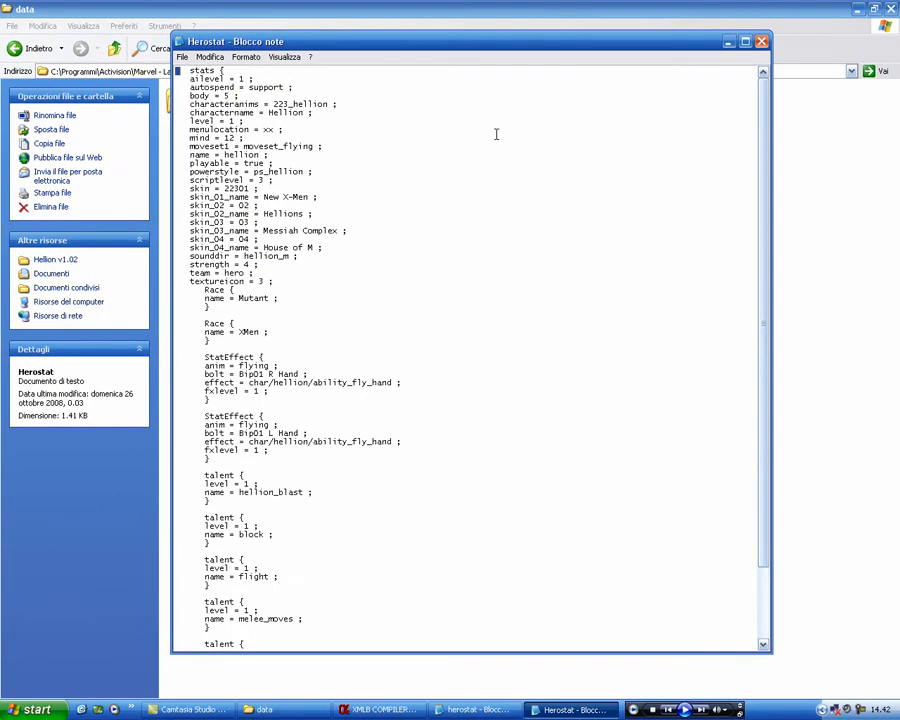
Select Hellion's whole character stats block and copy it with Edit > Copy.
drag(188, 70, 250, 96)
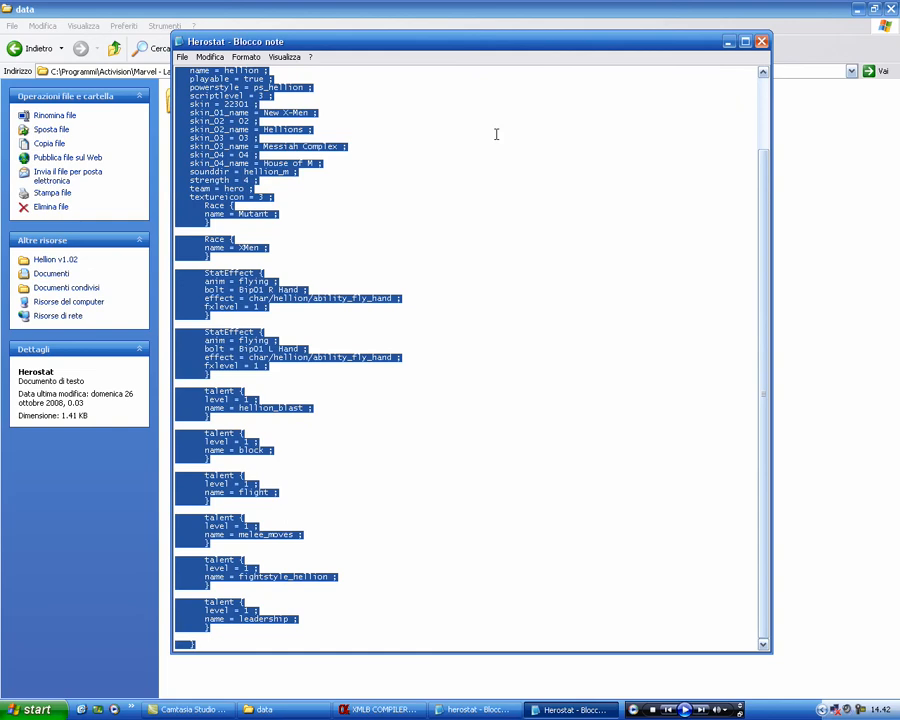
click(470, 708)
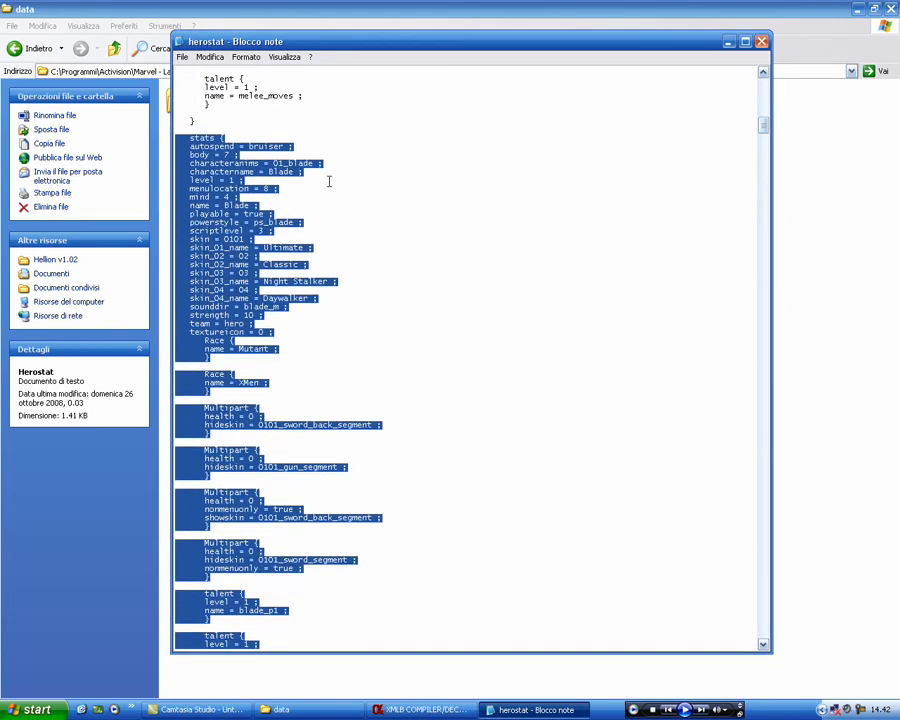
Paste Hellion's block after the last entry, set menulocation to 8 and save the herostat file.
scroll(down, 3)
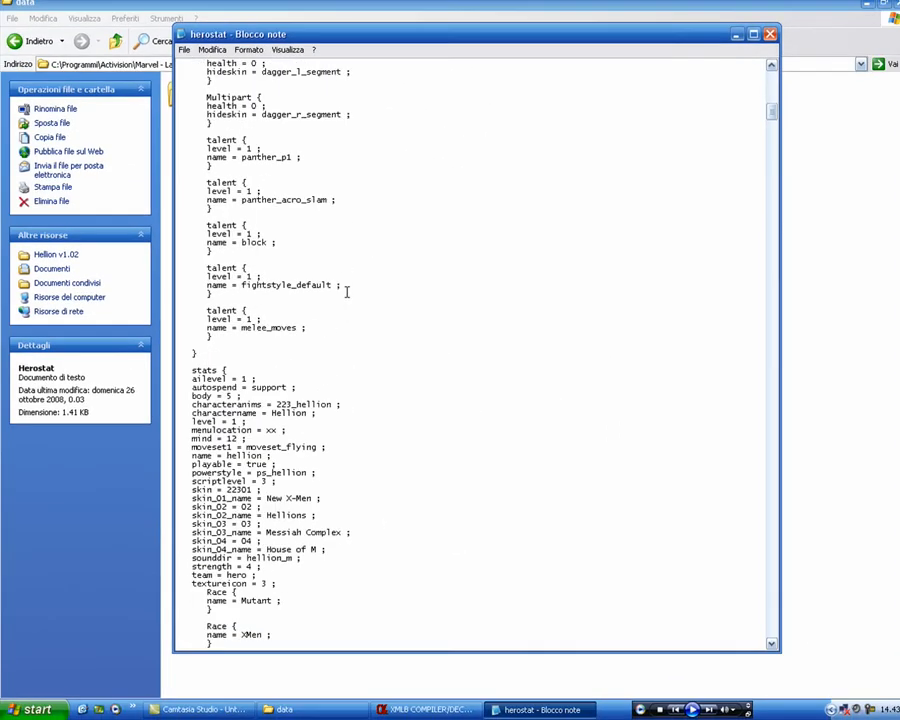
scroll(down, 3)
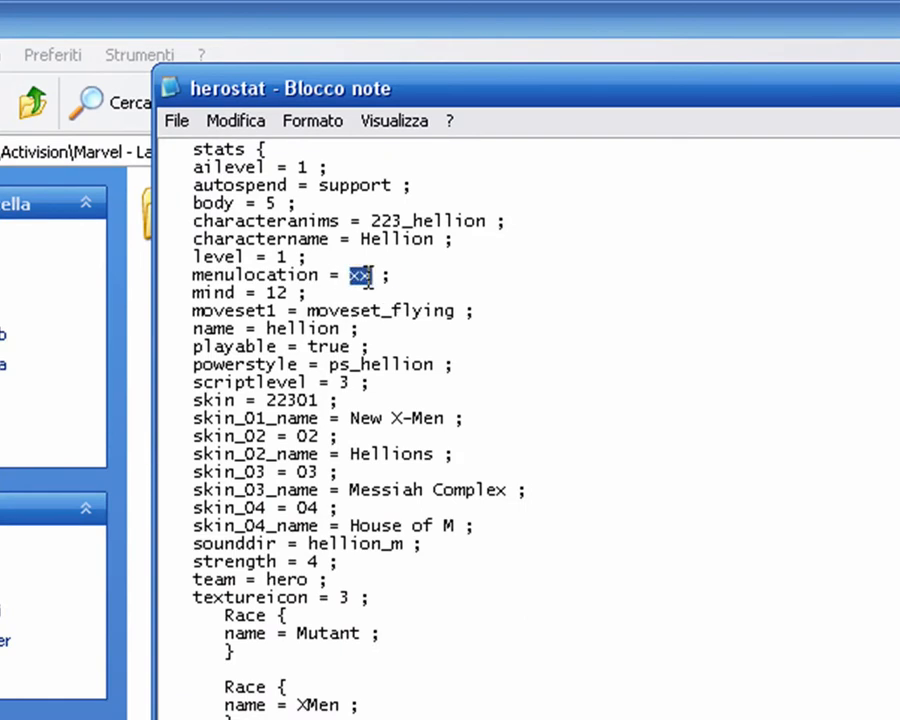
text(8)
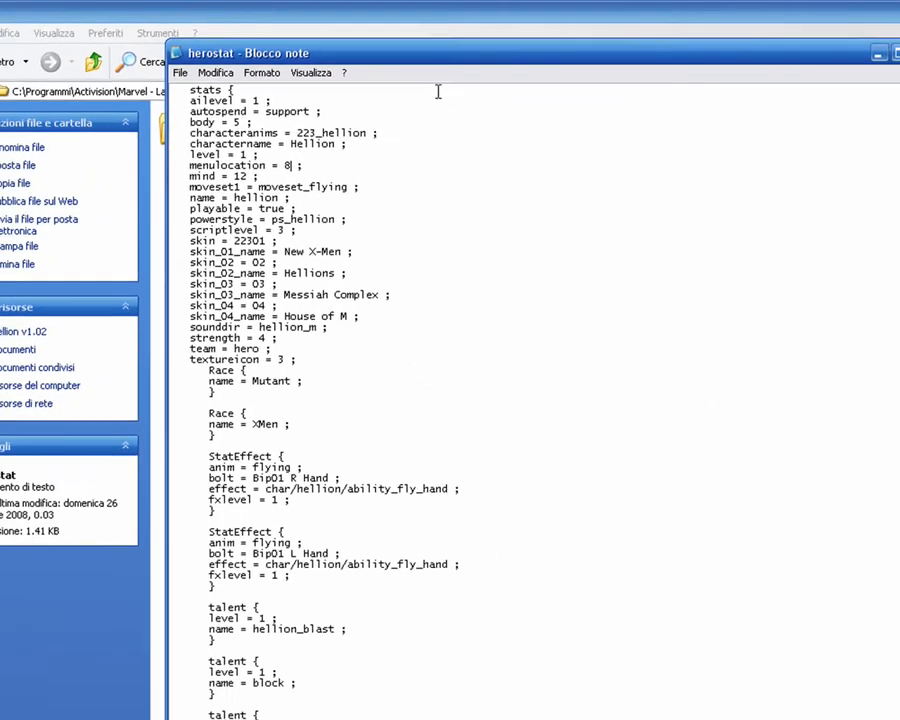
click(180, 80)
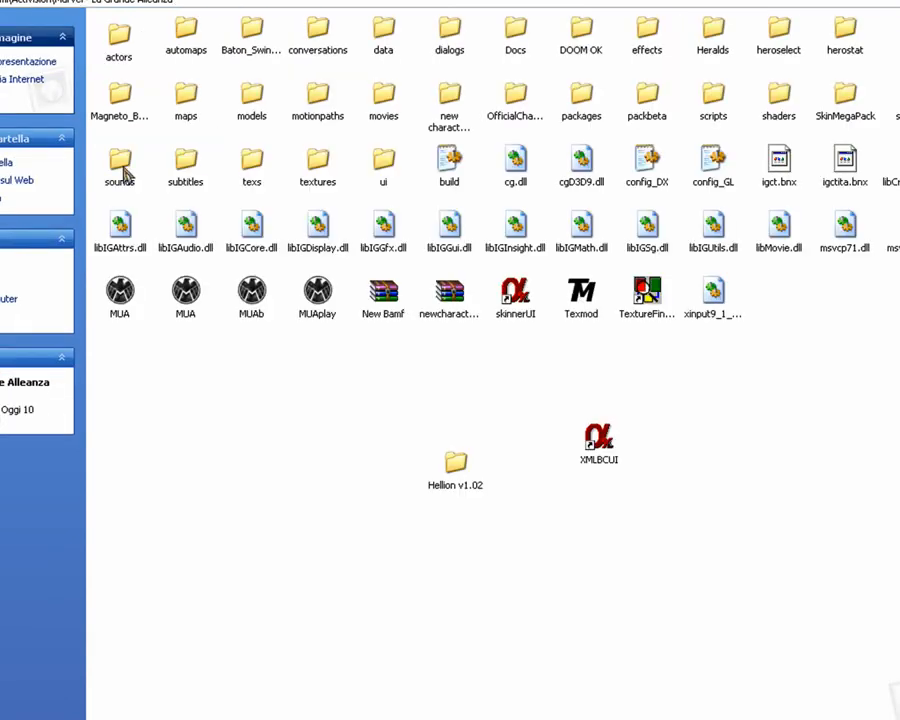
Launch XMLBCUI and start File > Compile on the edited herostat.xml.
double_click(598, 440)
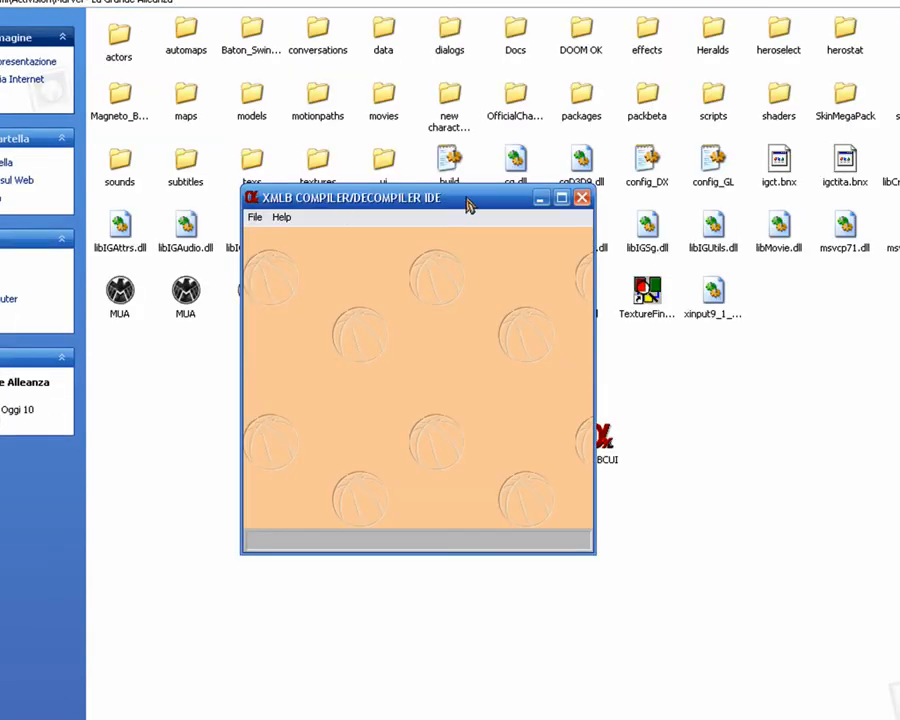
click(262, 204)
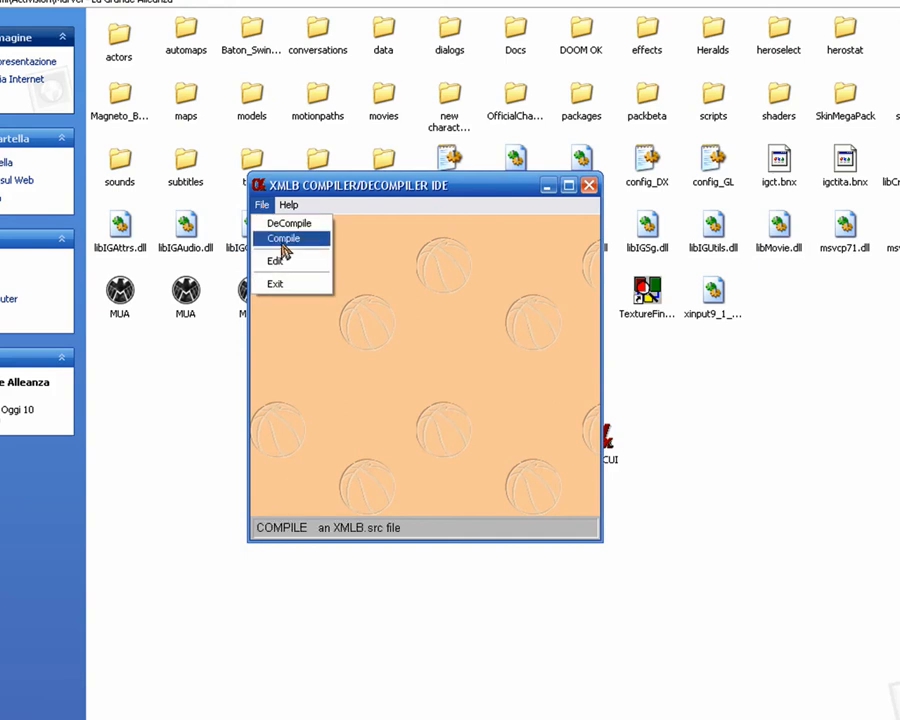
click(284, 238)
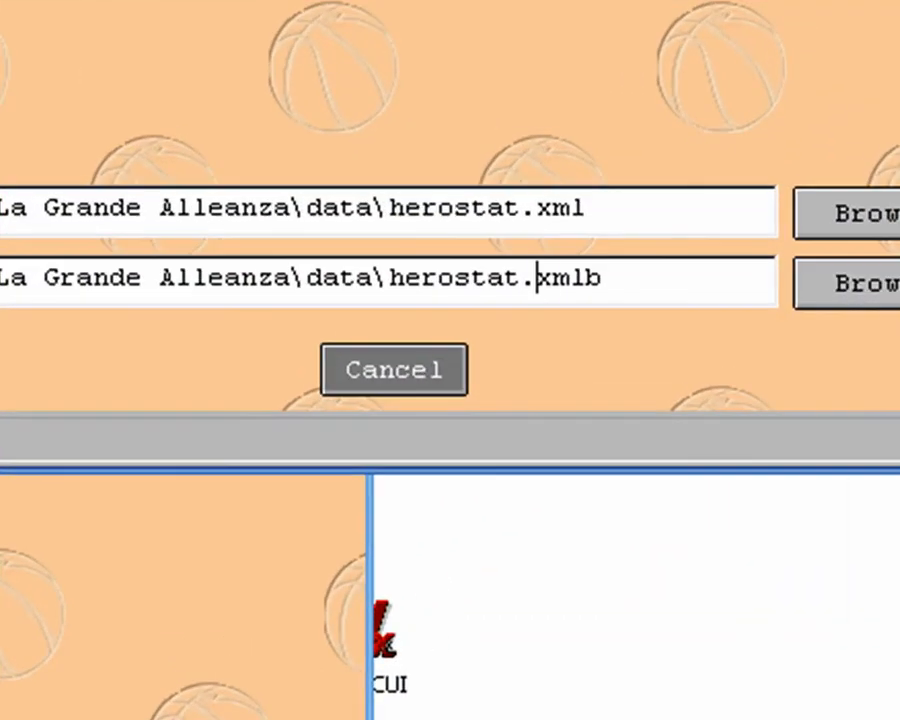
double_click(564, 278)
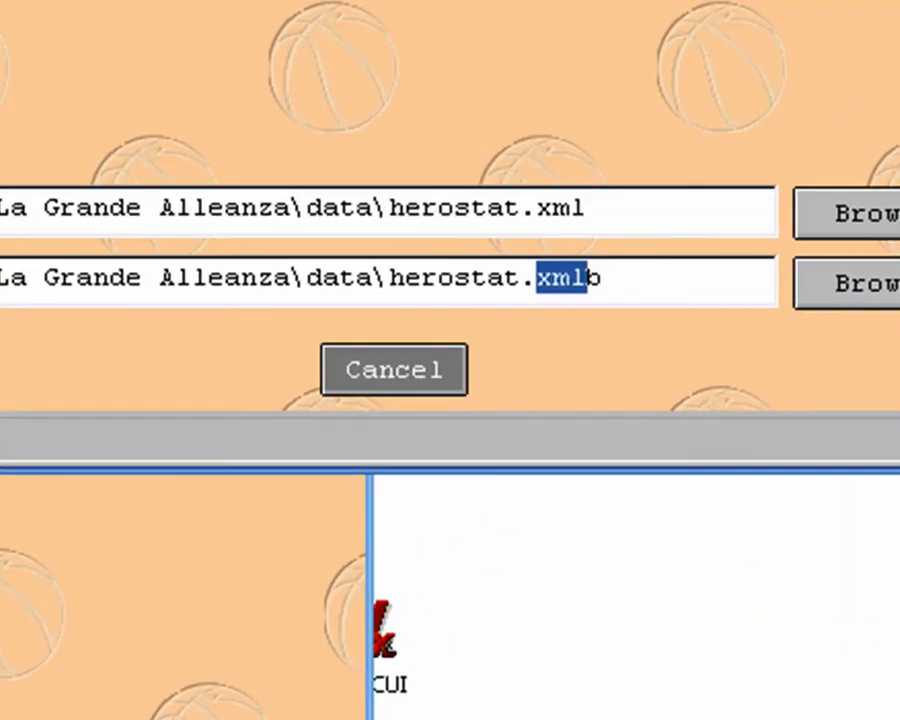
Set the output extension to .engb, run the compilation and acknowledge the Done message.
click(312, 366)
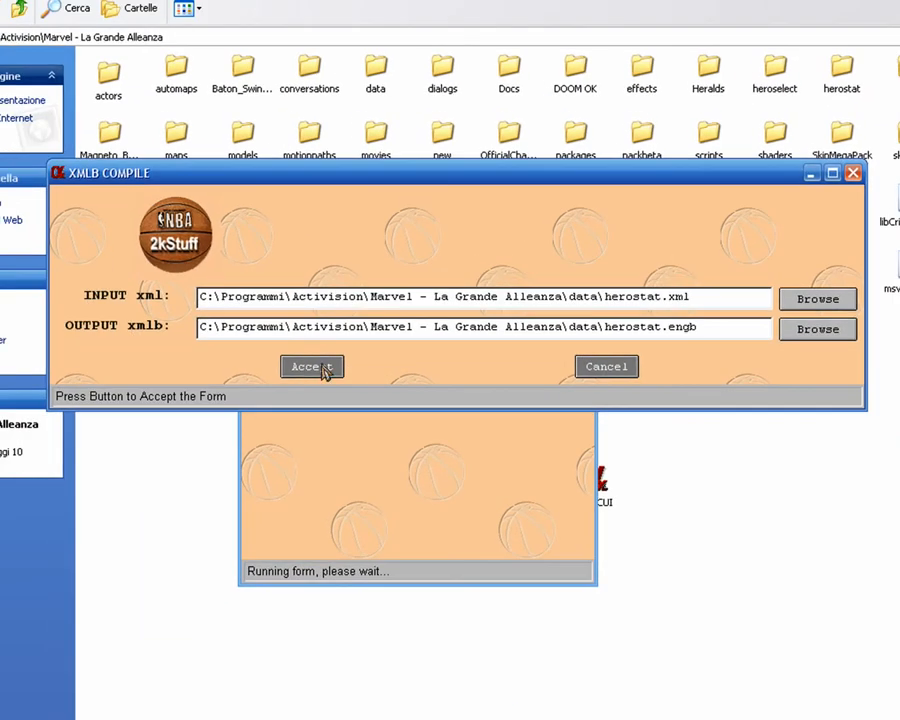
click(312, 366)
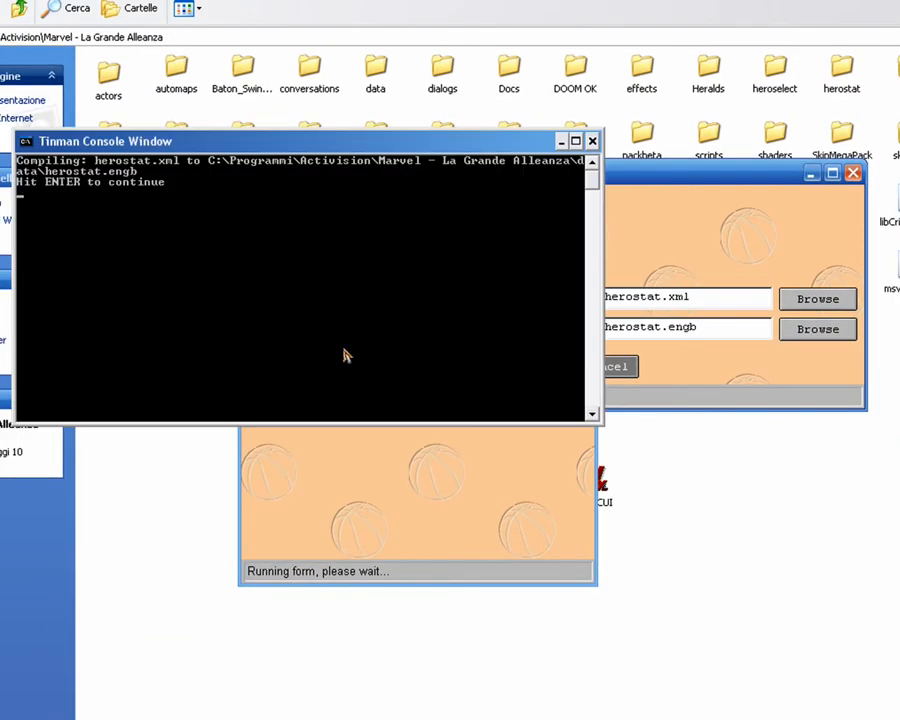
click(312, 366)
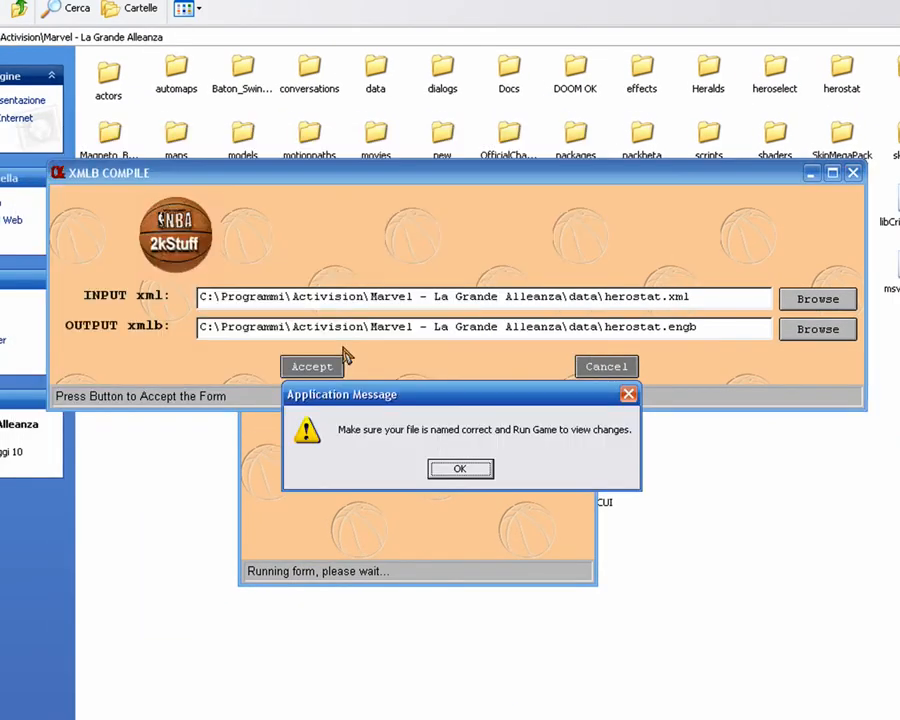
click(460, 468)
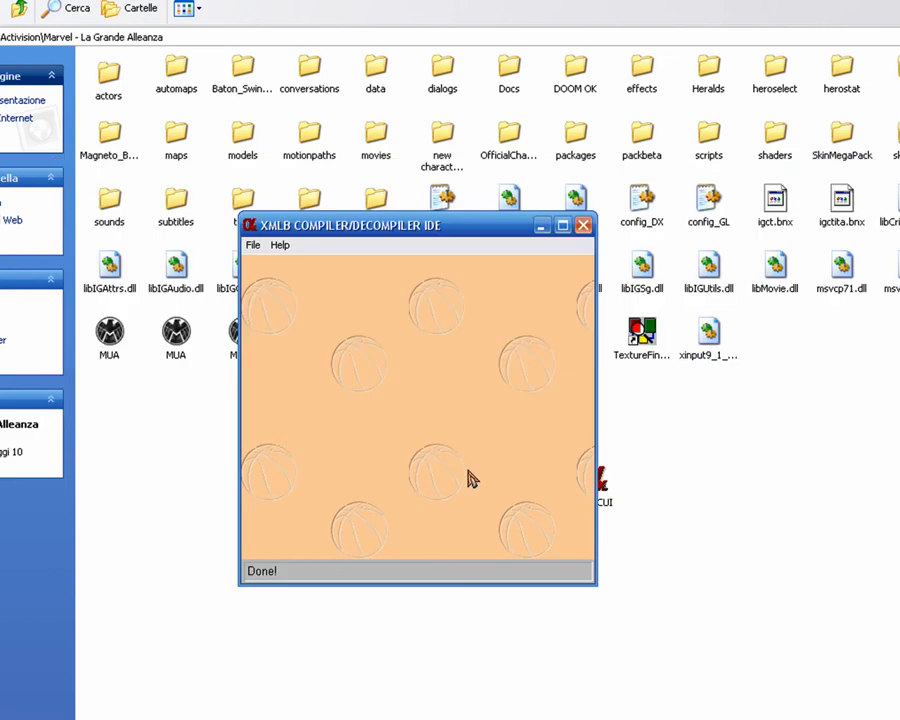
mouse_move(542, 224)
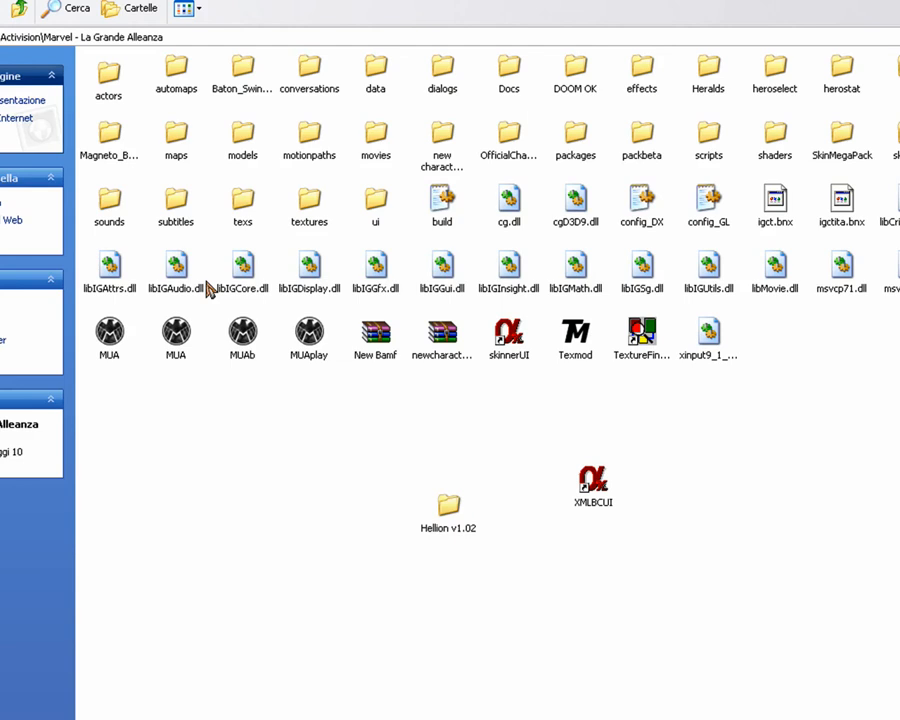
mouse_move(572, 516)
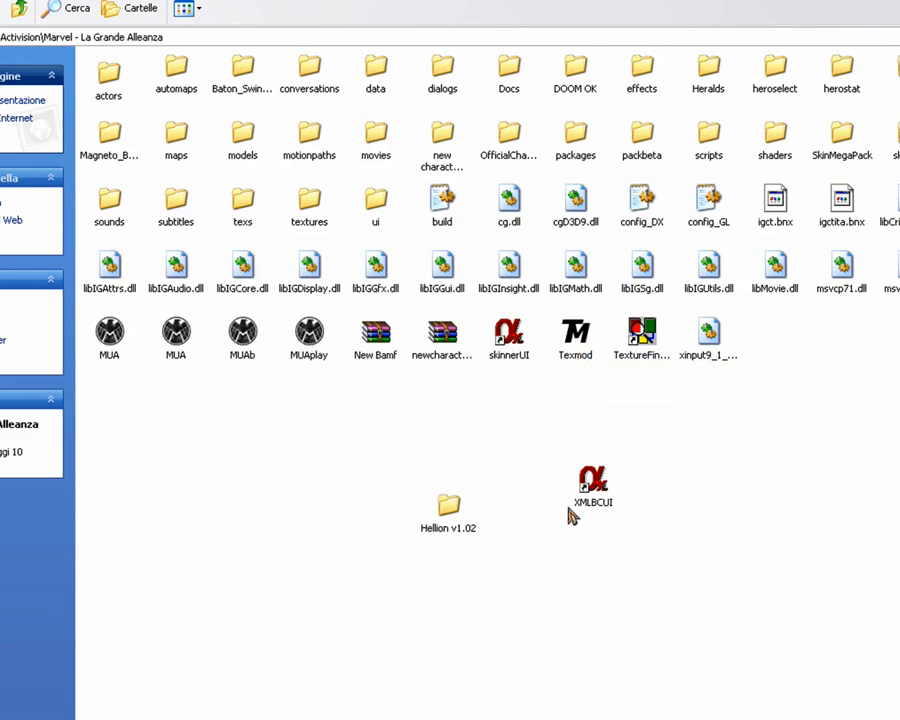
Launch the game via MUAplay to try the newly added Hellion character.
click(308, 336)
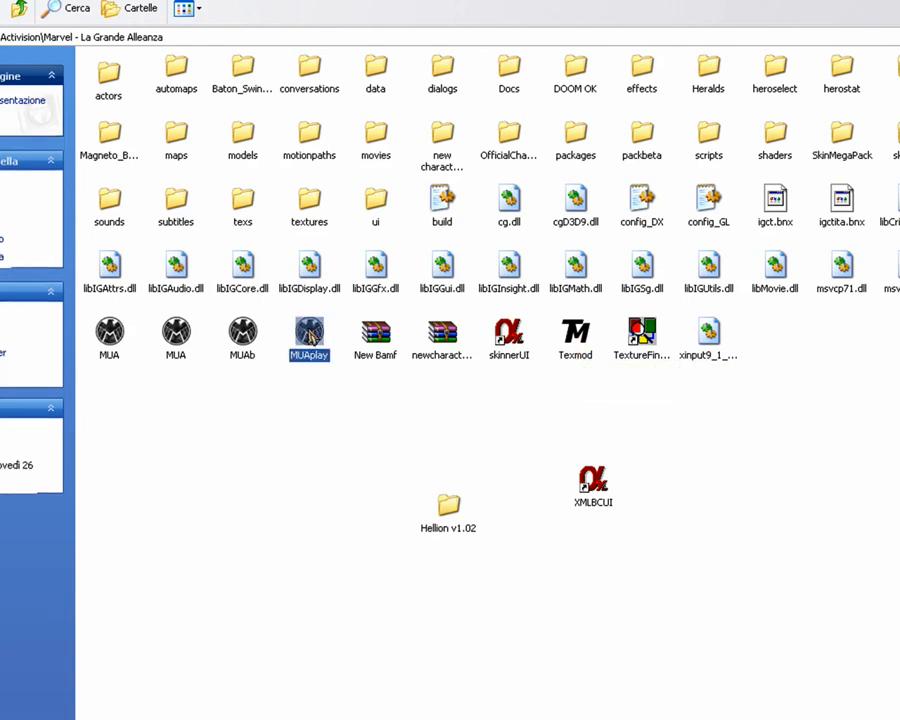
double_click(308, 332)
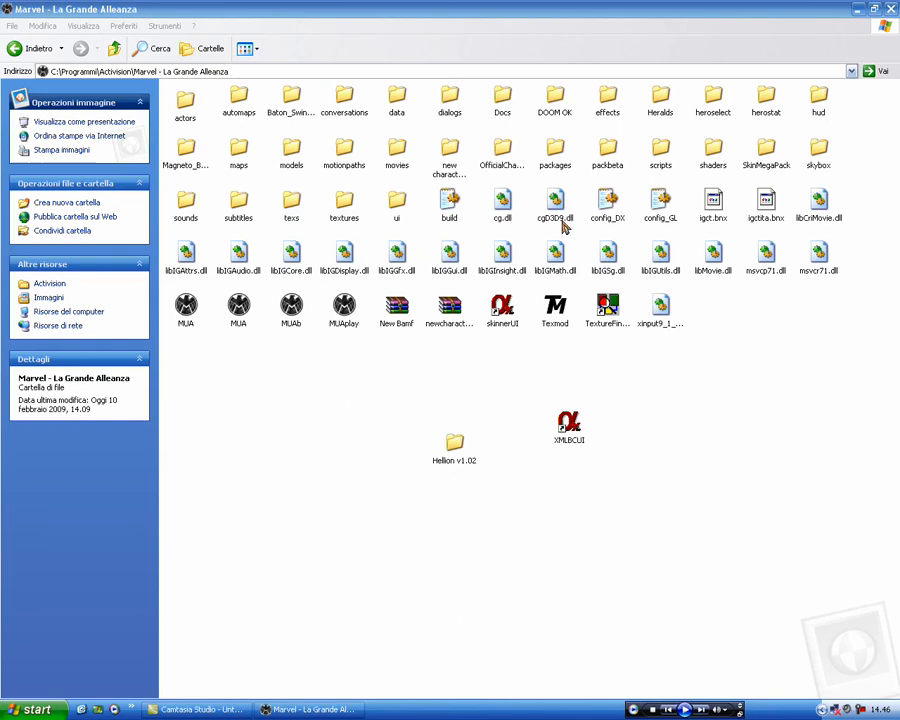
mouse_move(710, 490)
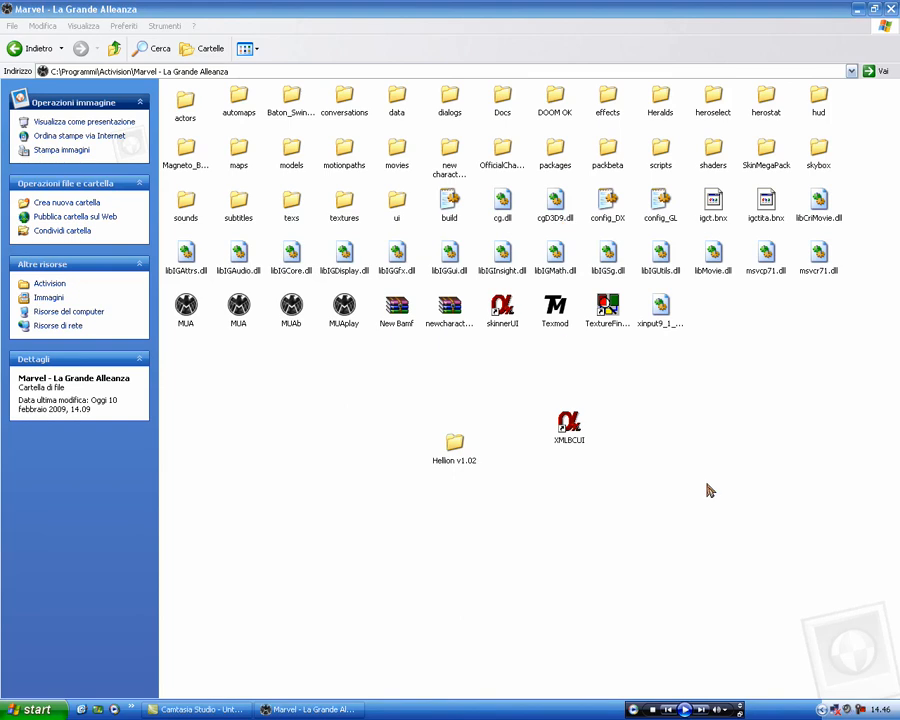
mouse_move(708, 470)
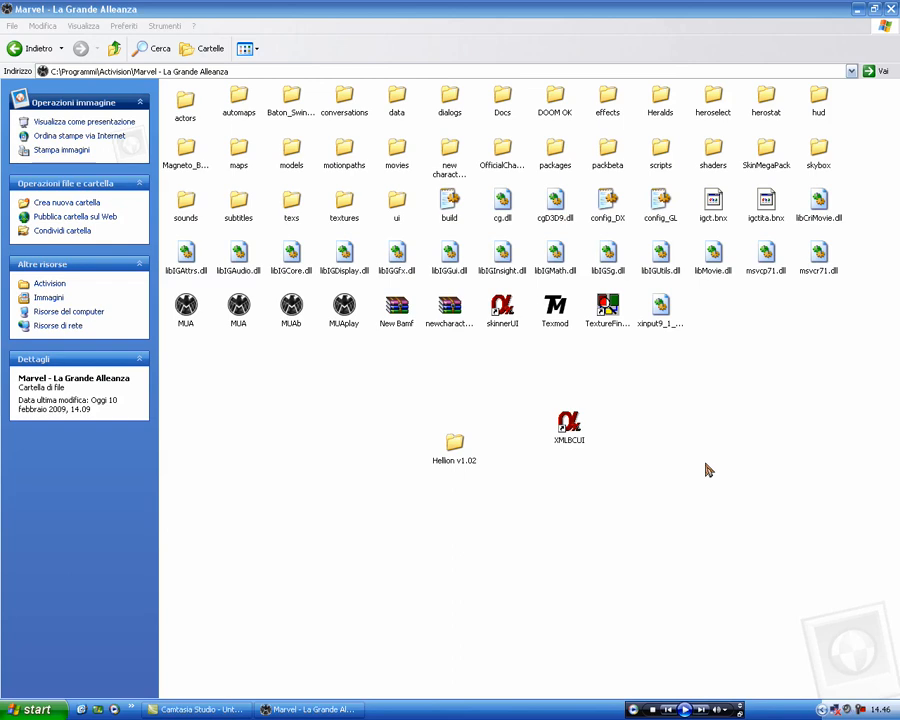